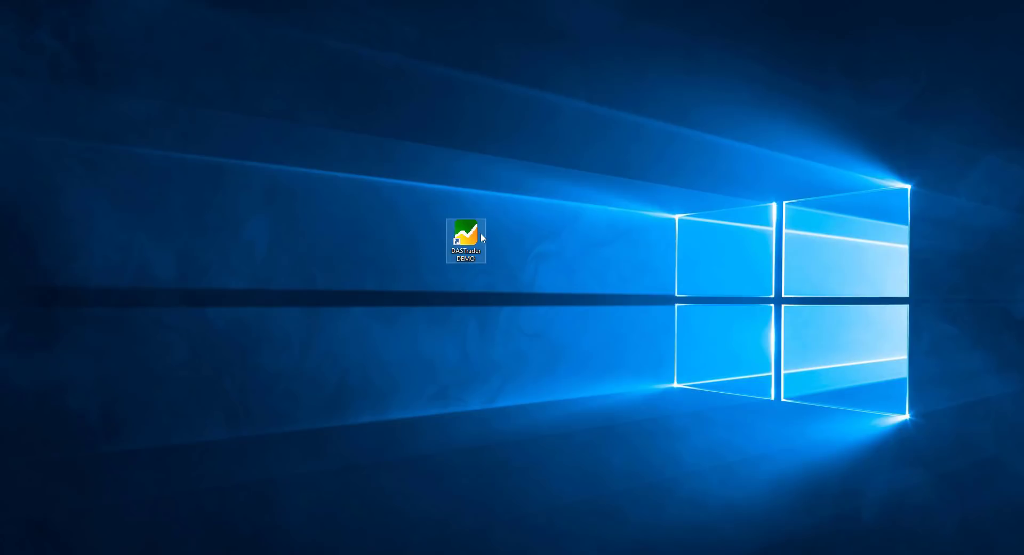
Launch the DAS Trader DEMO platform from the desktop icon to reach its Login dialog.
double_click(466, 237)
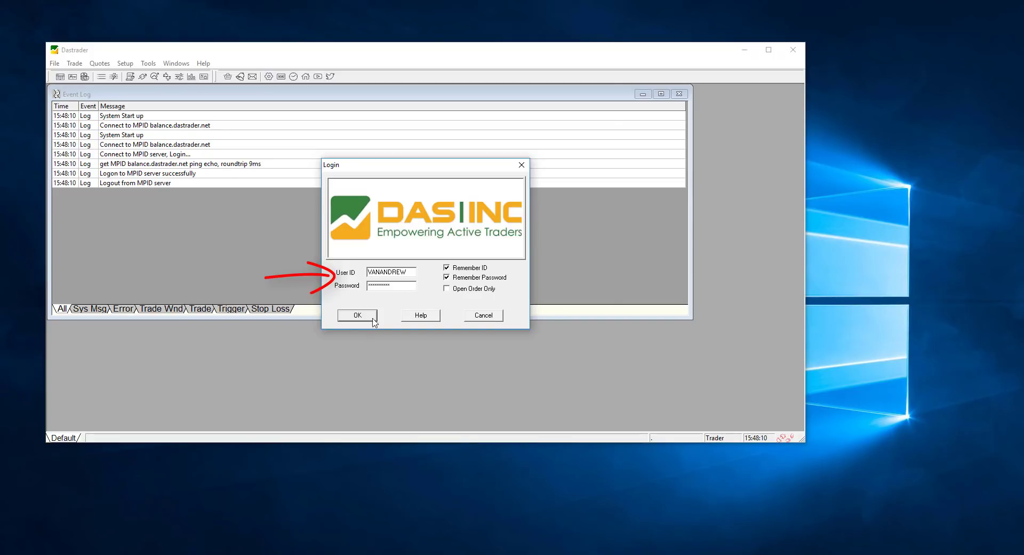
click(390, 272)
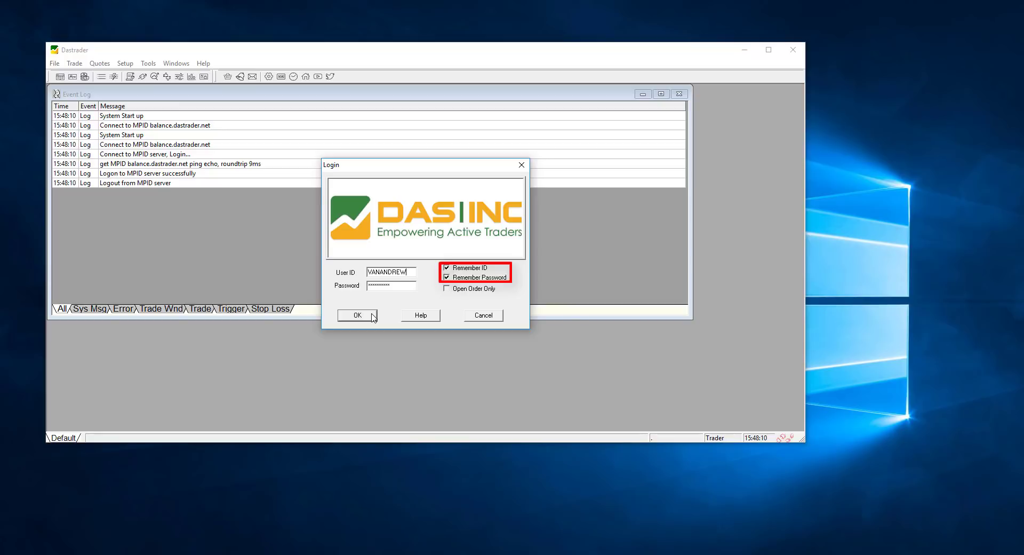
Log in with the remembered credentials and clear the desktop of all default windows.
click(358, 315)
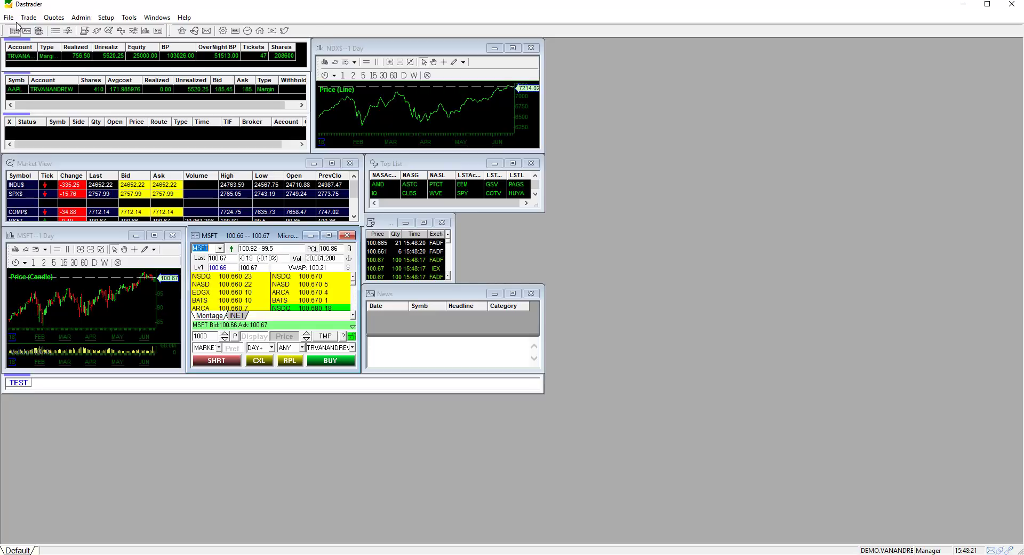
click(9, 18)
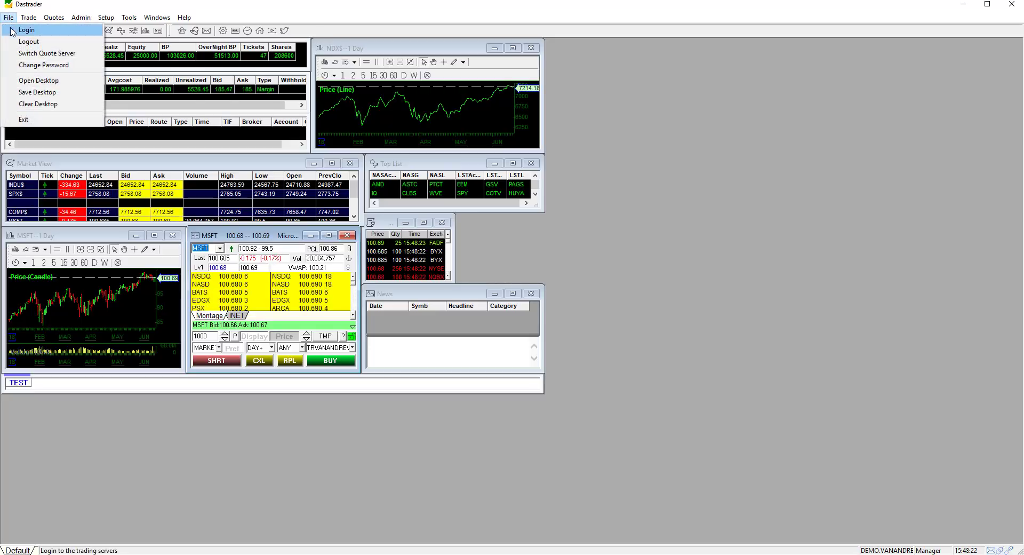
mouse_move(39, 103)
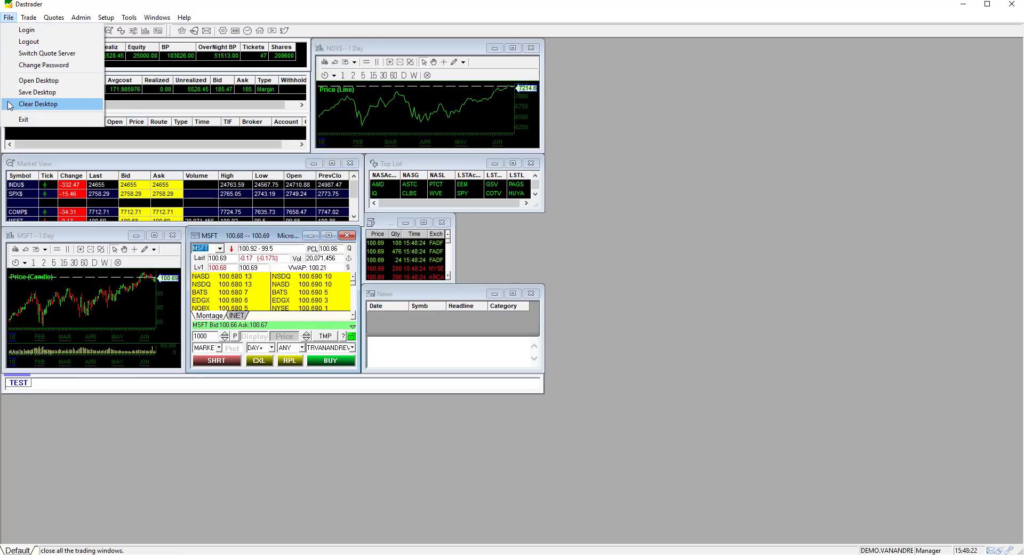
click(38, 103)
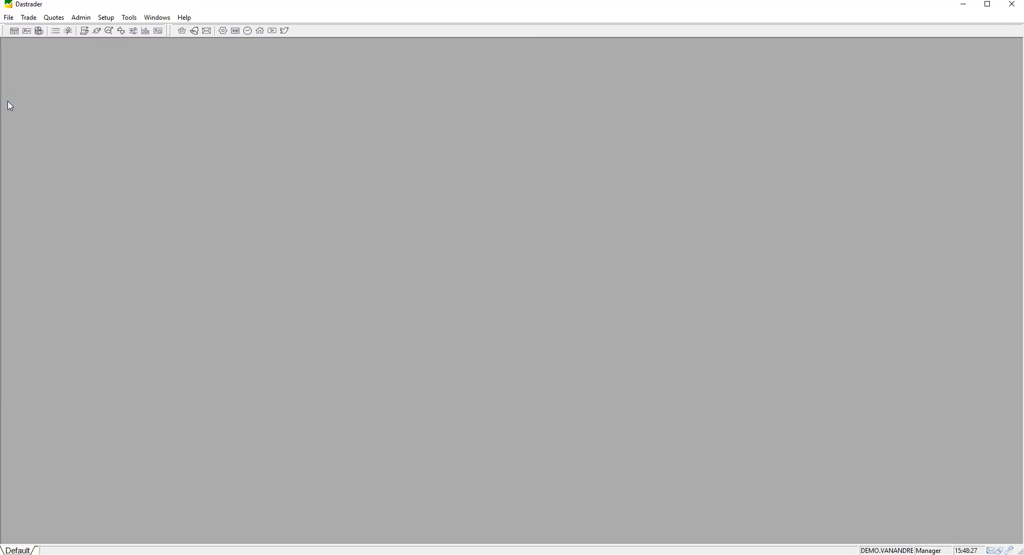
Add Account and Positions windows at the top left, resizing Positions to fit the column.
click(29, 17)
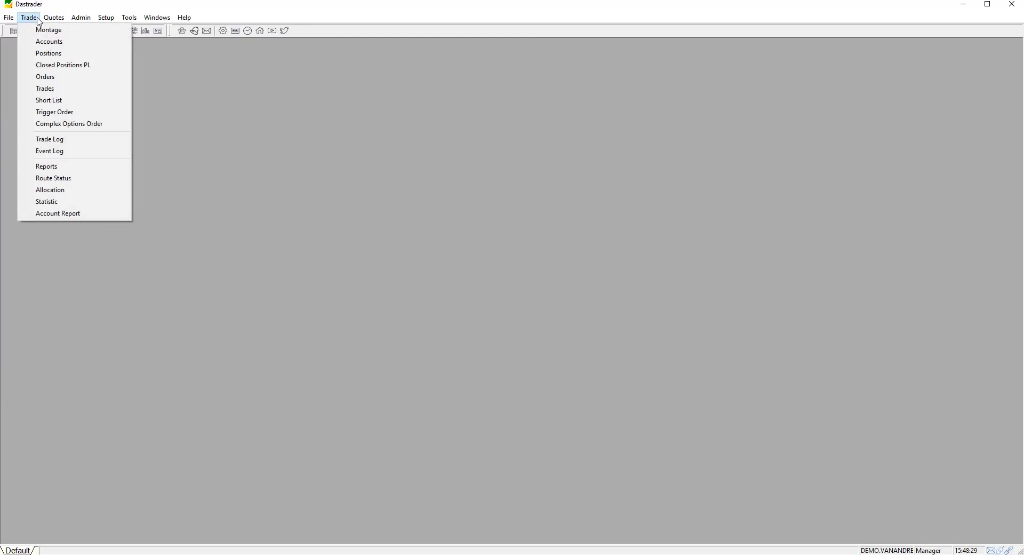
mouse_move(49, 41)
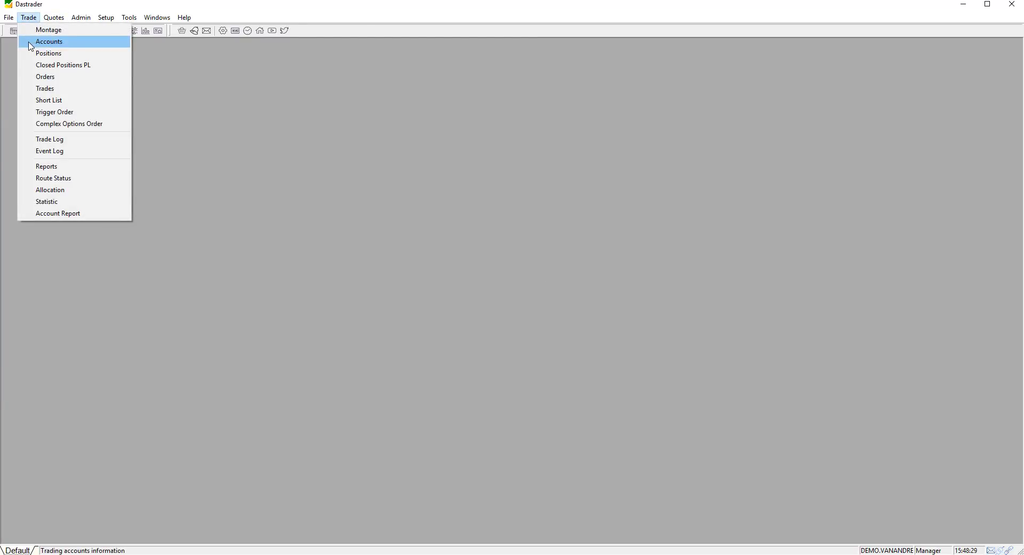
click(50, 42)
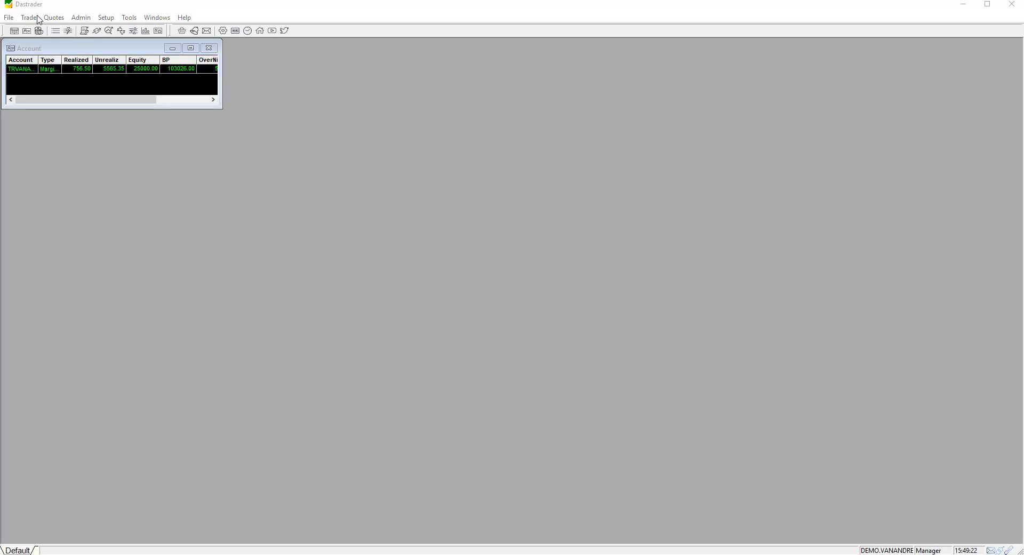
click(28, 17)
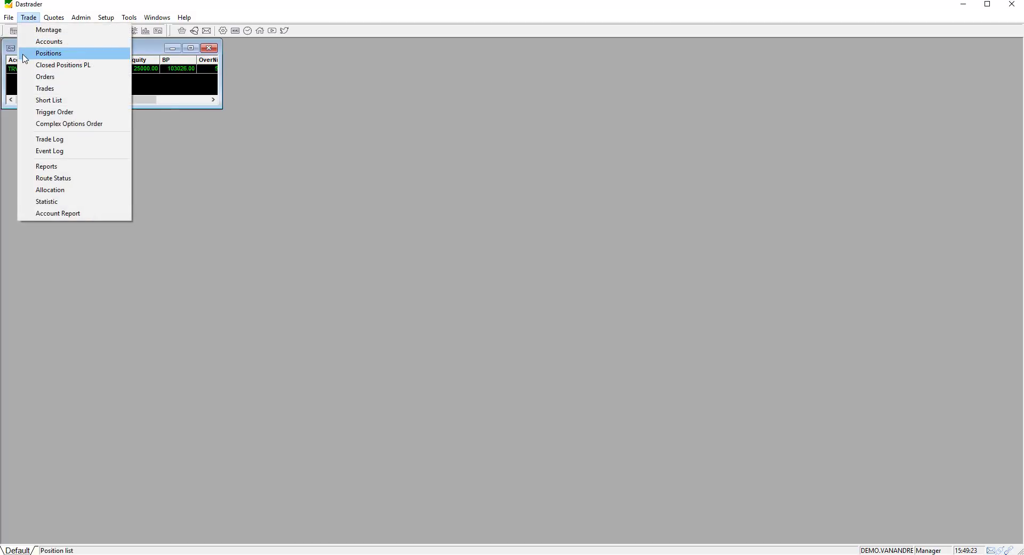
click(48, 53)
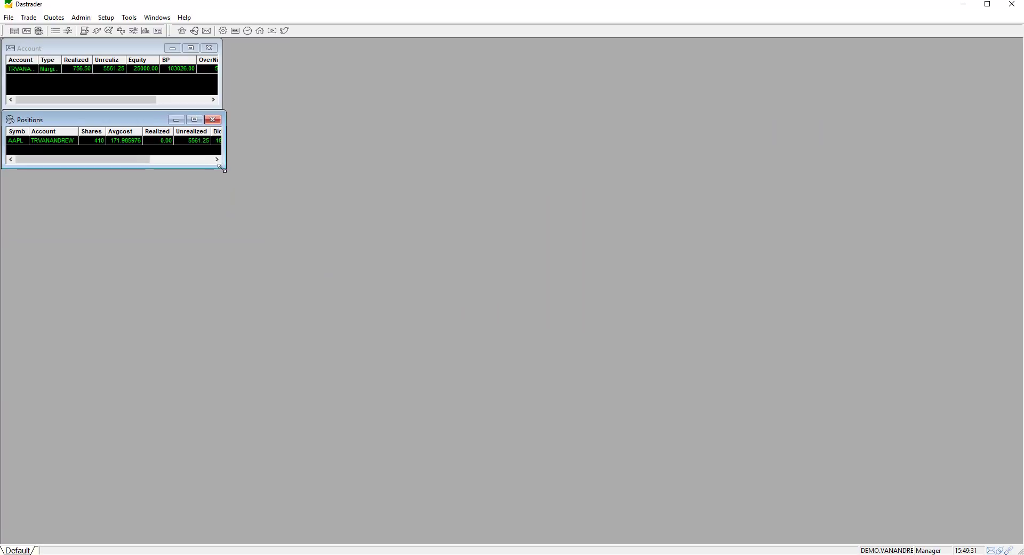
drag(222, 168, 222, 181)
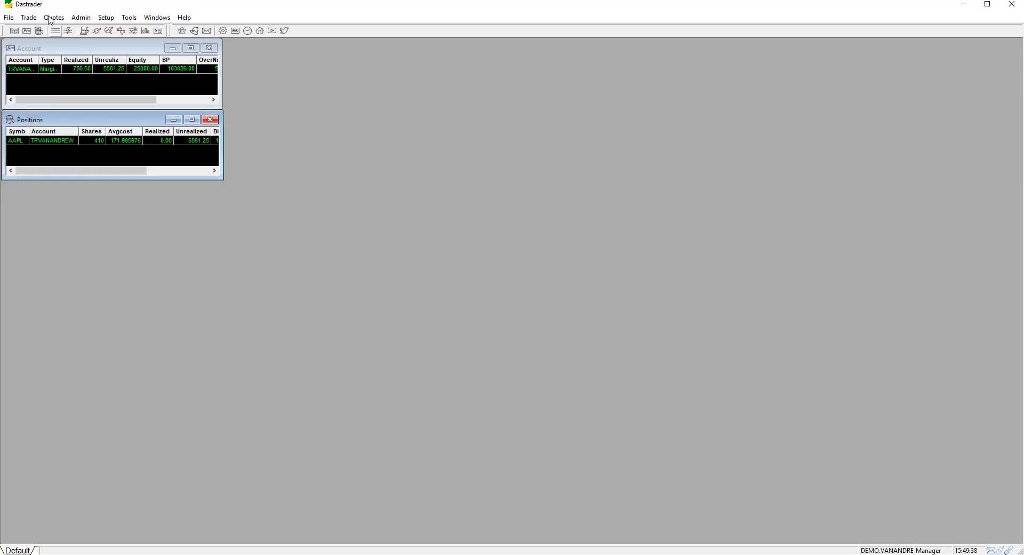
Add Orders (resized to the column), Trades and Closed Positions PL windows below Positions.
click(28, 17)
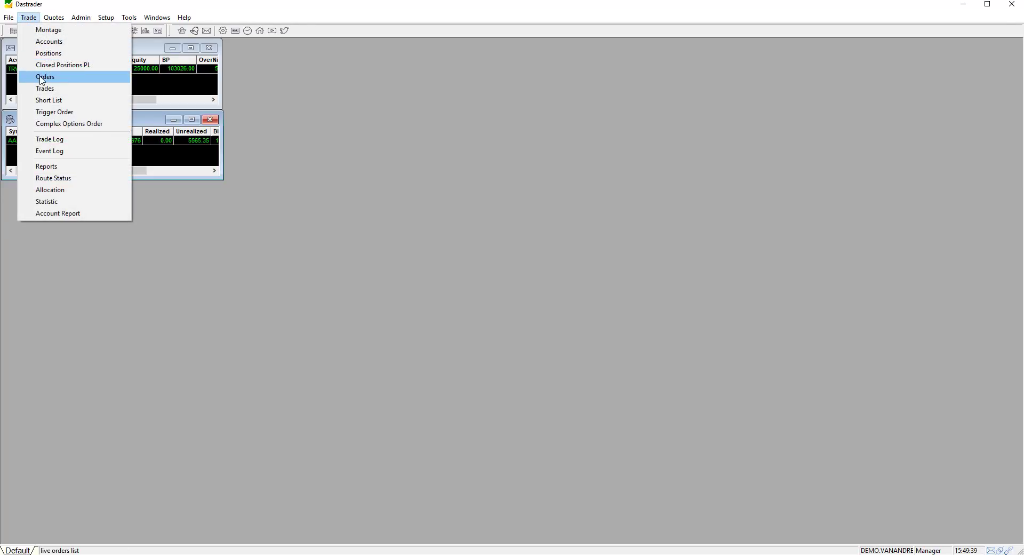
click(45, 77)
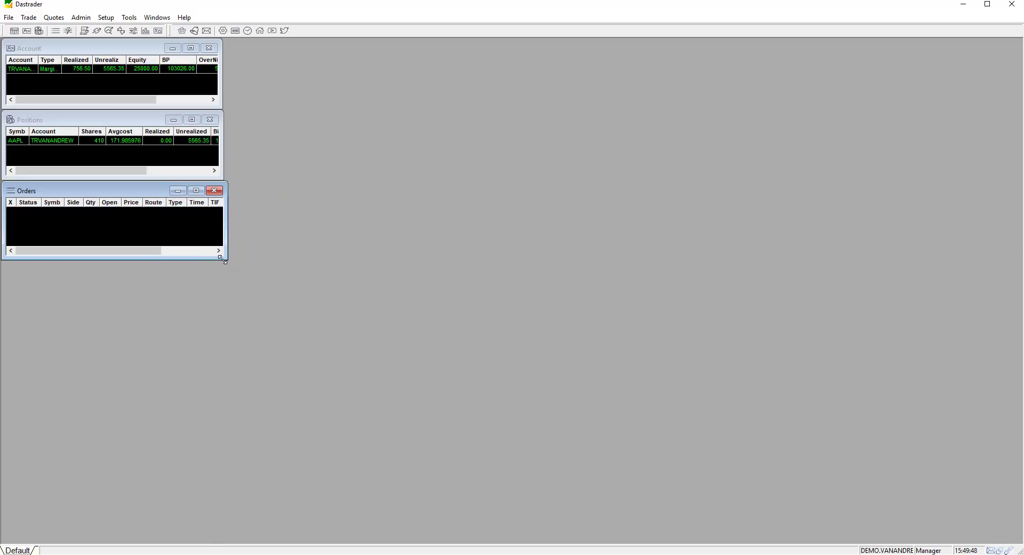
drag(224, 260, 221, 254)
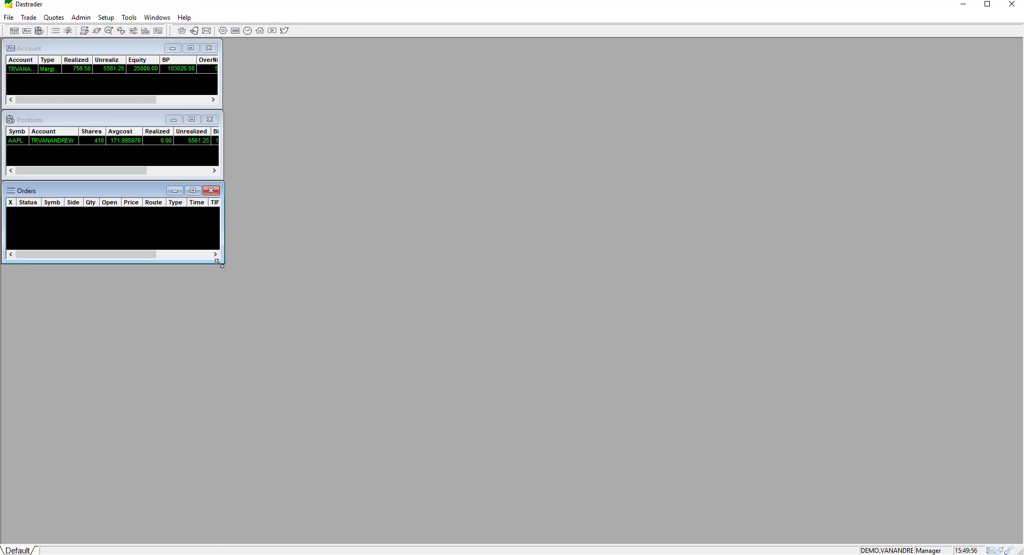
click(28, 18)
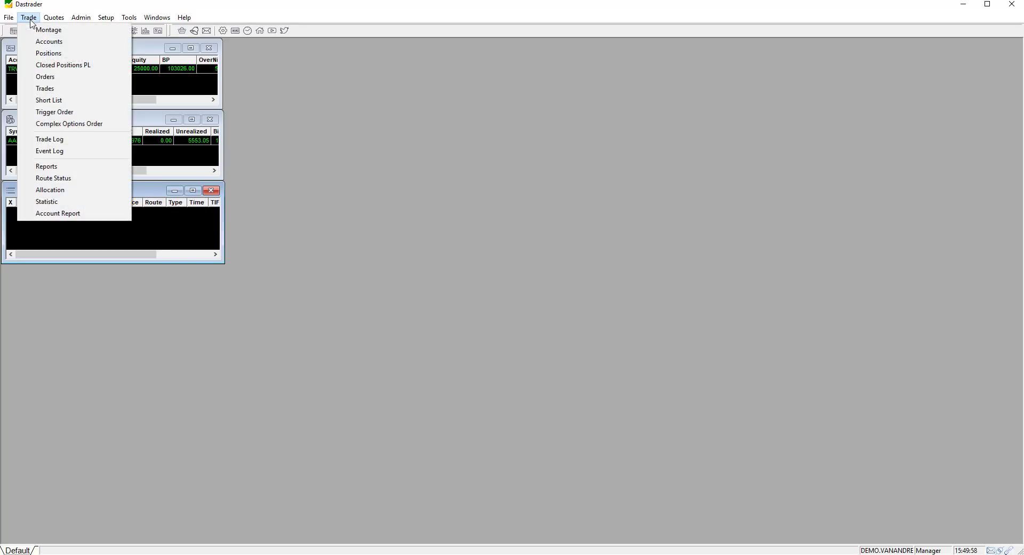
click(45, 89)
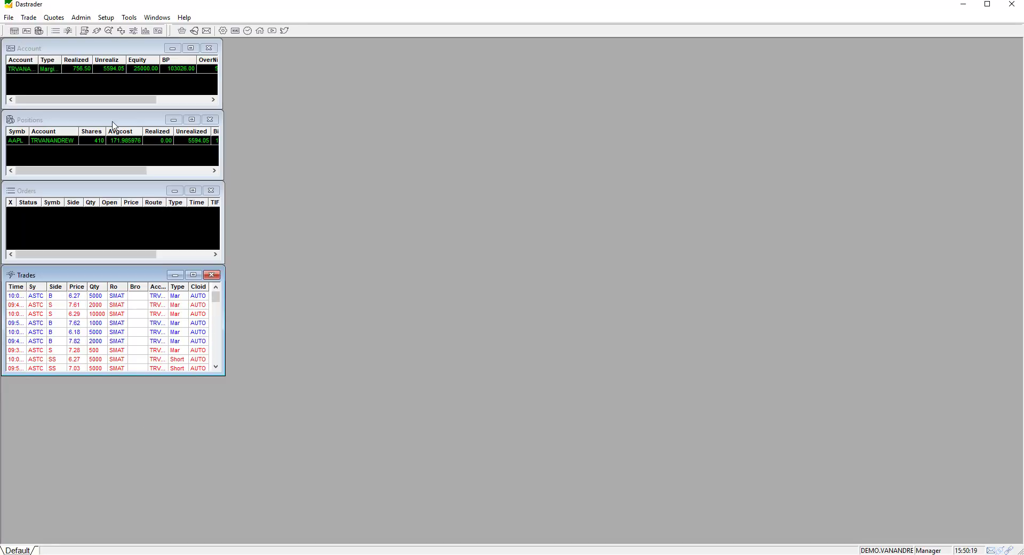
click(28, 17)
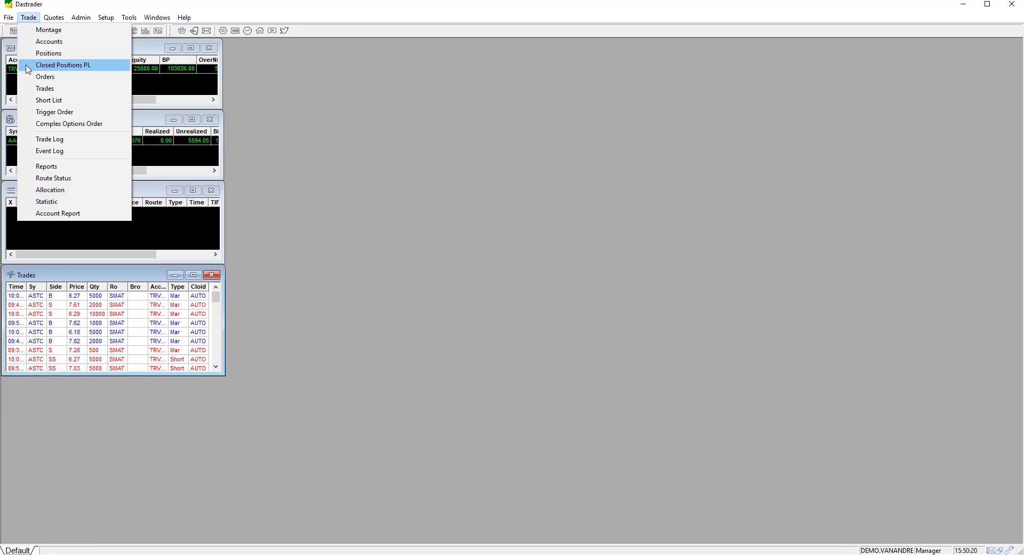
click(63, 65)
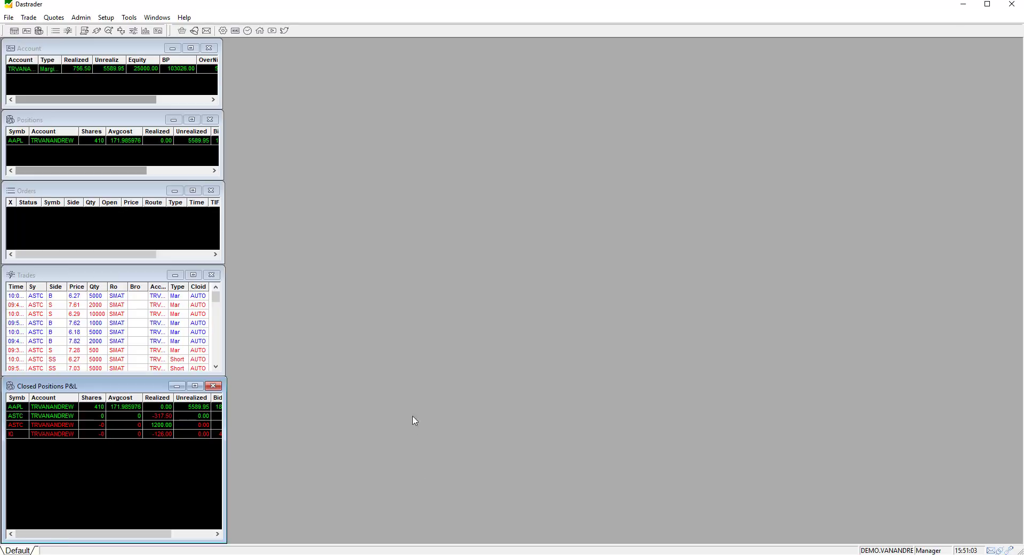
mouse_move(305, 141)
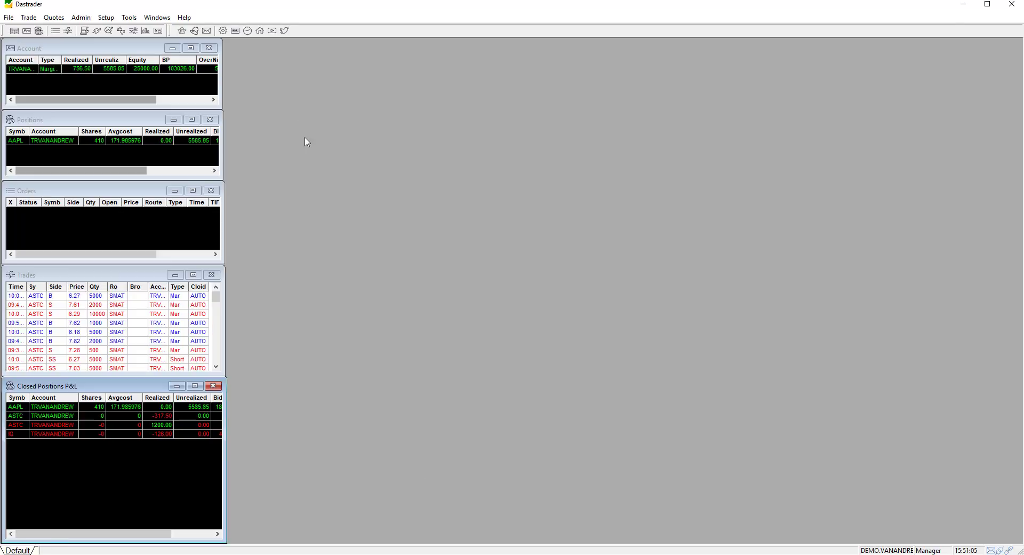
Add two price chart windows from the Quotes menu, stacked beside the left column.
click(54, 17)
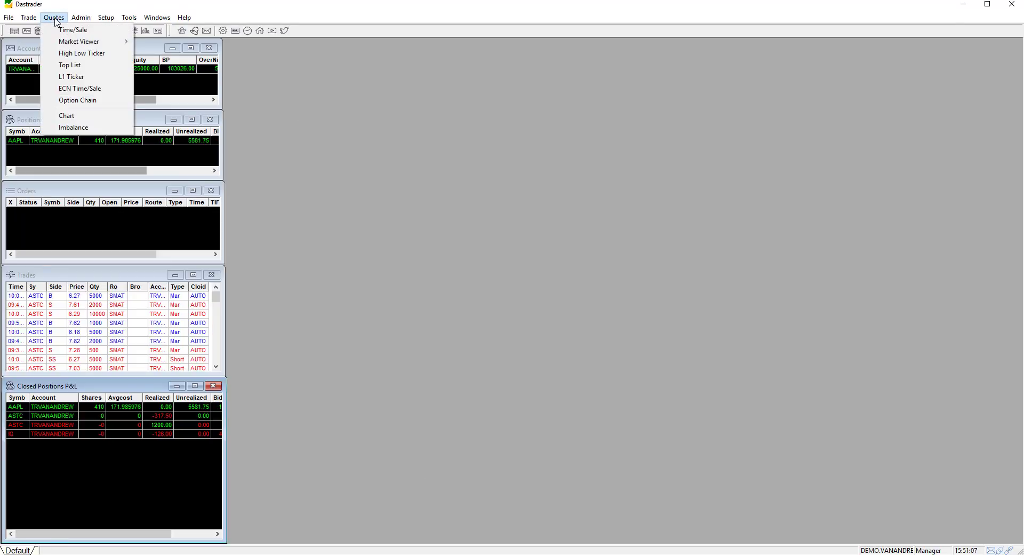
click(66, 115)
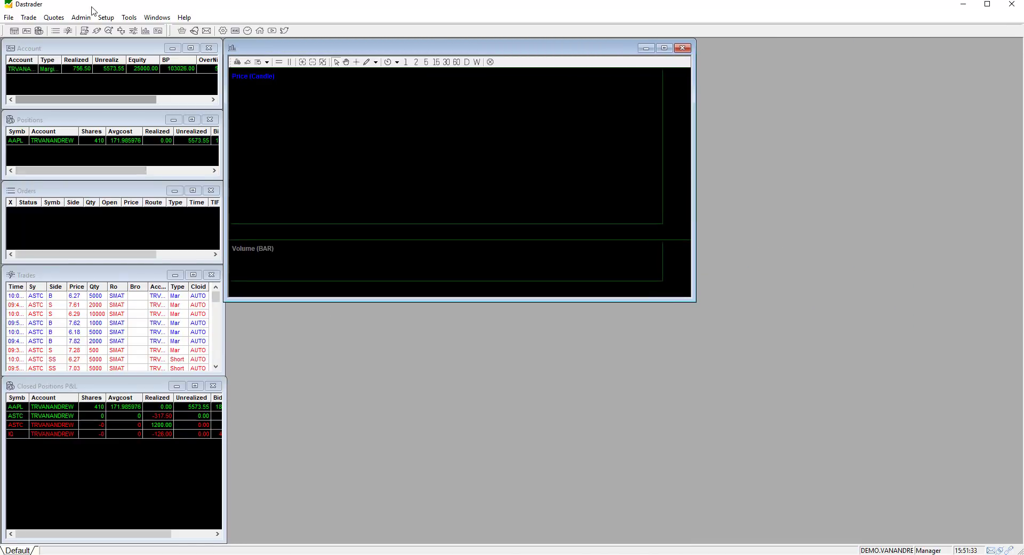
click(53, 17)
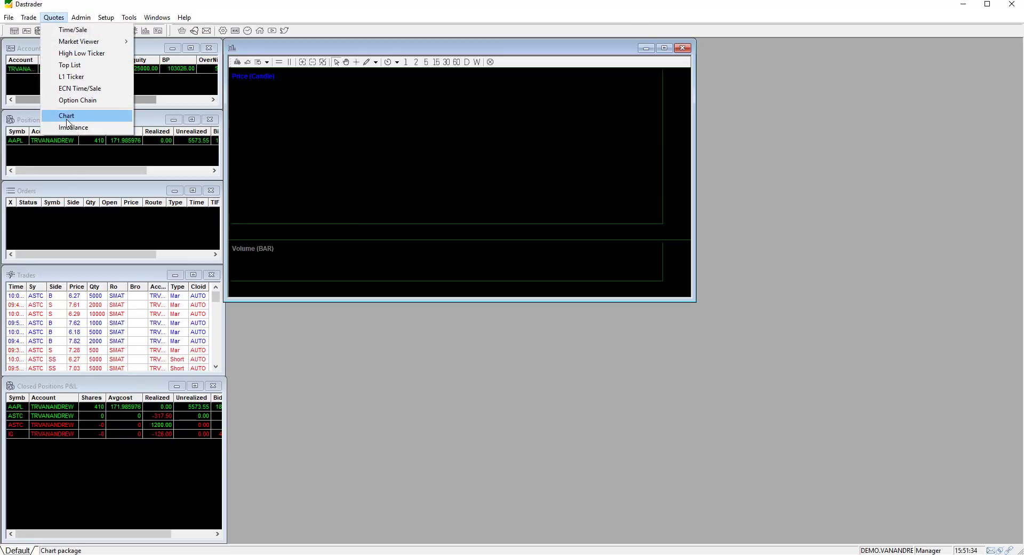
click(66, 115)
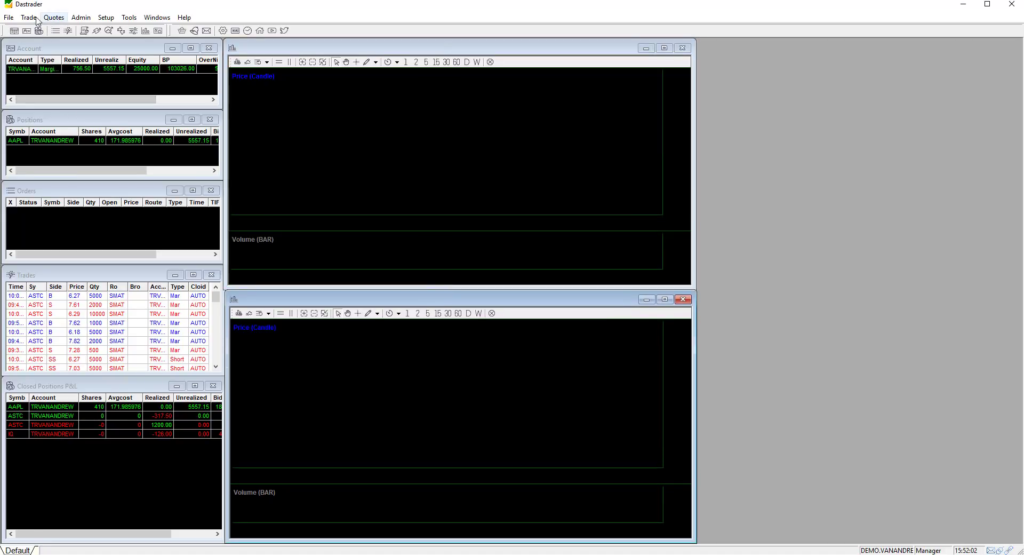
Add a Montage order-entry window and a Time/Sale window moved below it.
click(28, 17)
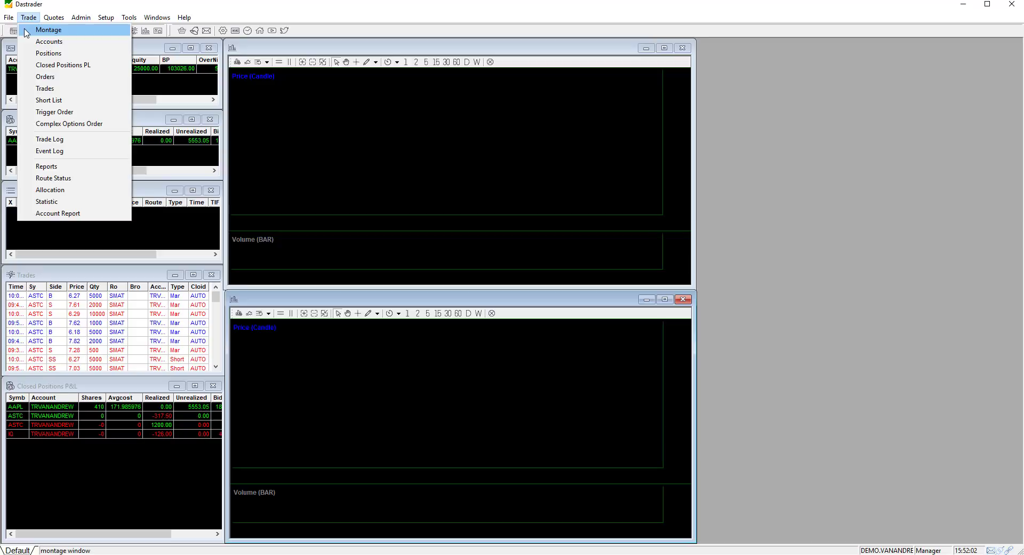
click(48, 30)
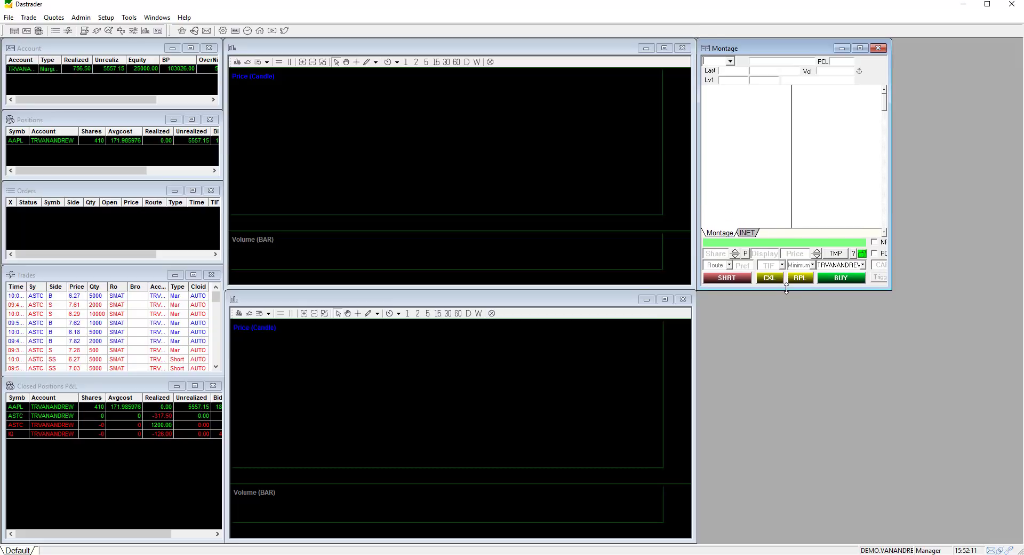
click(53, 17)
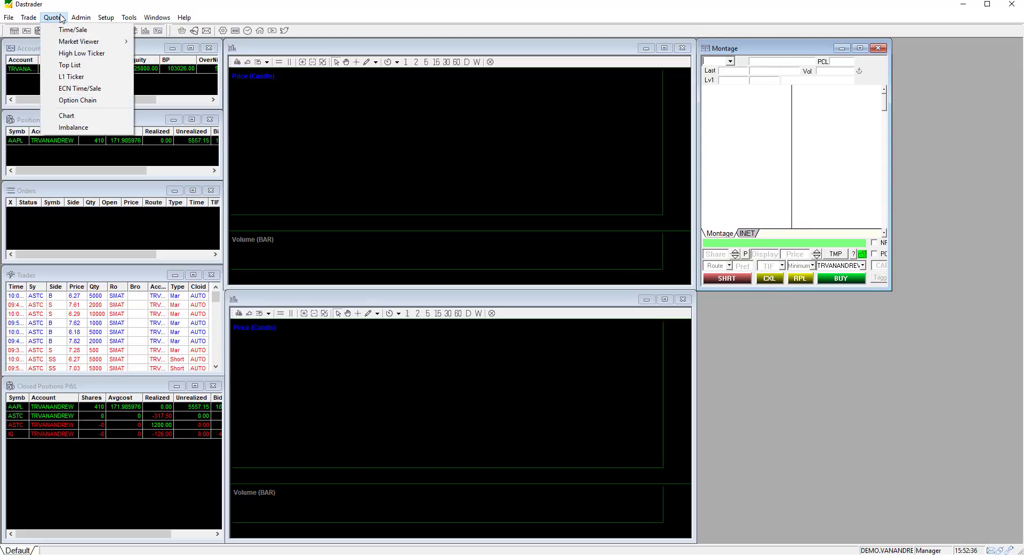
mouse_move(74, 30)
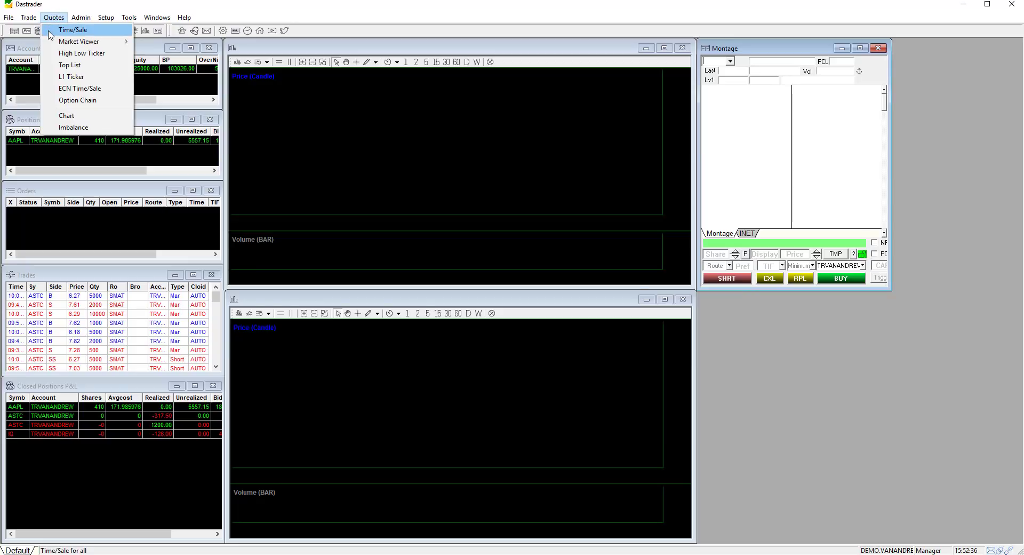
click(74, 30)
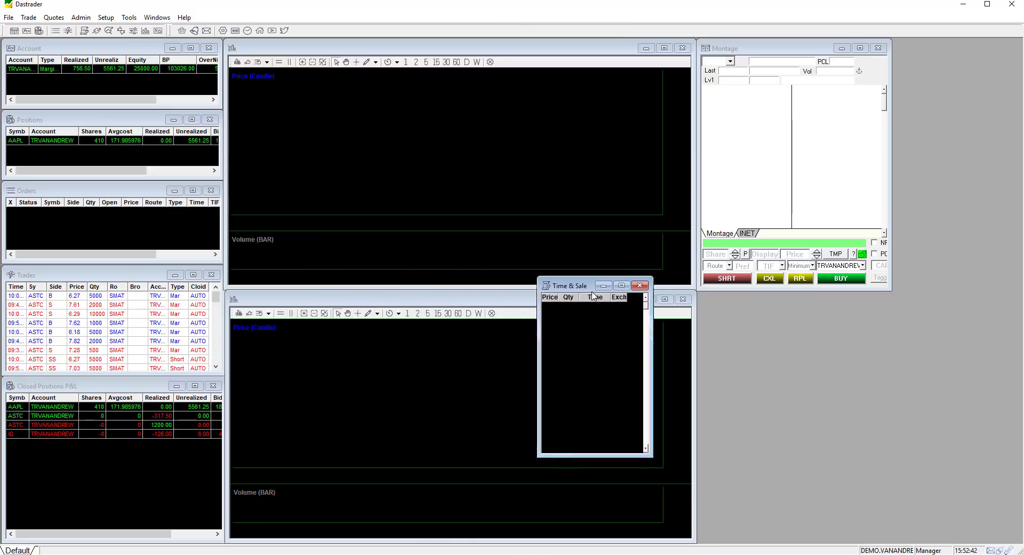
drag(566, 286, 726, 300)
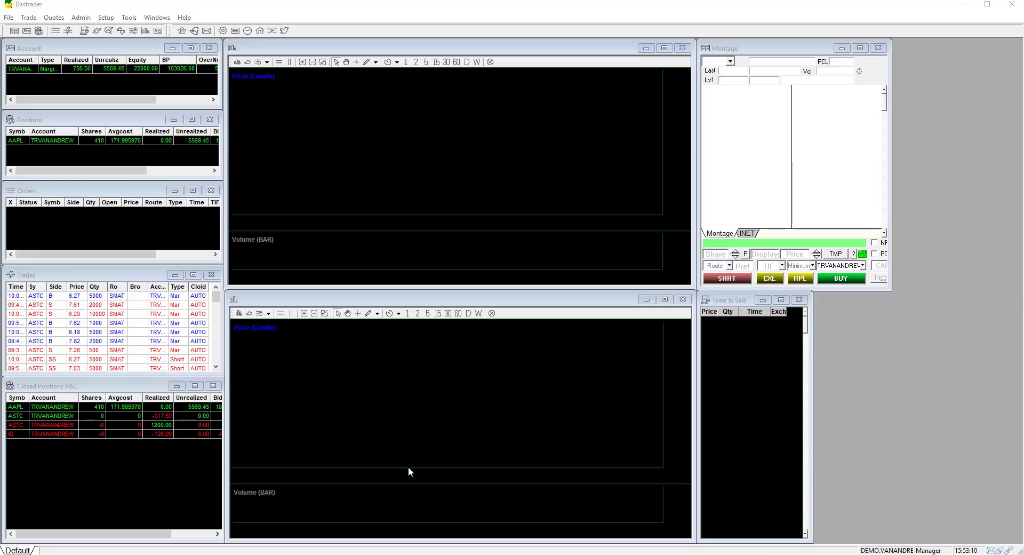
Add a Market Viewer and the index-and-stock Market View beside Time & Sale.
click(54, 17)
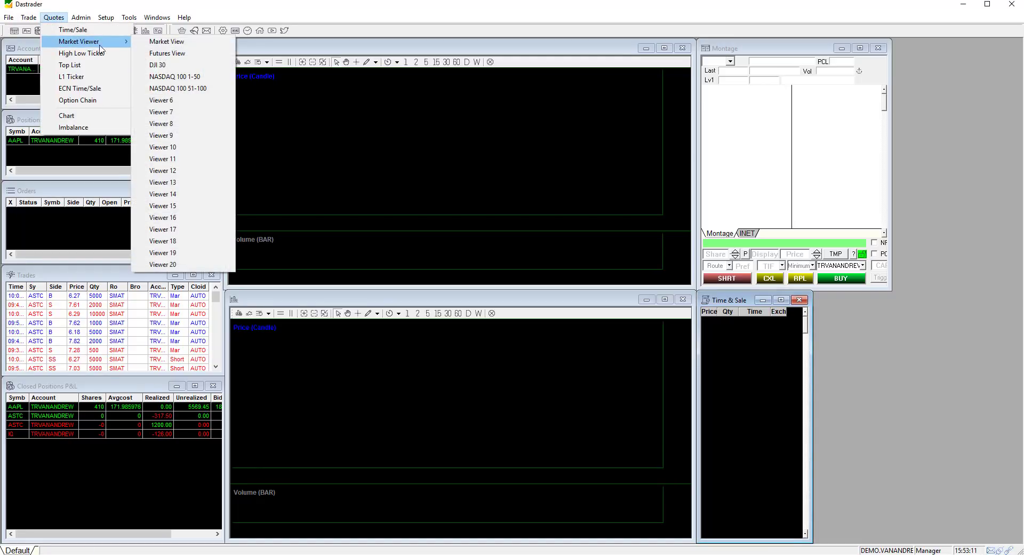
mouse_move(167, 42)
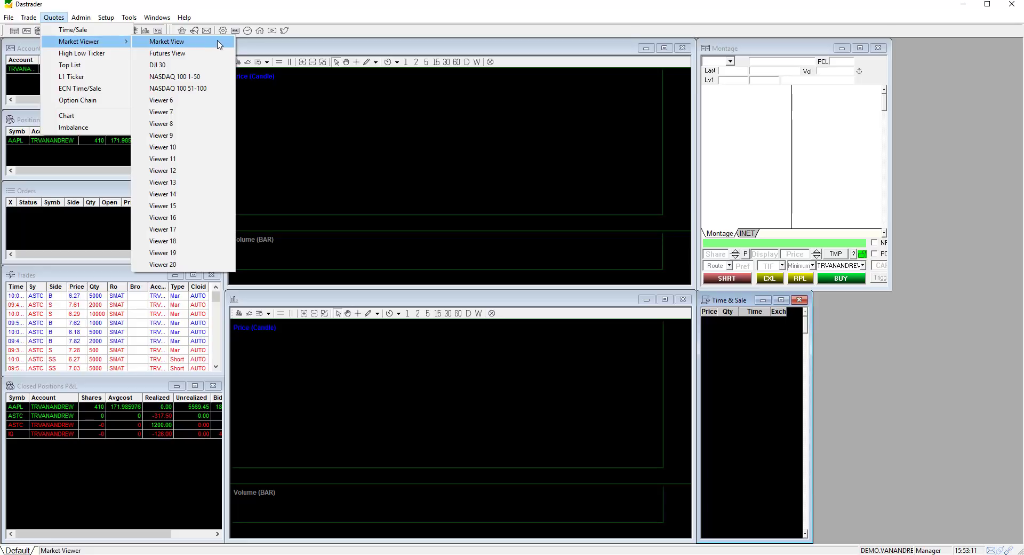
mouse_move(162, 100)
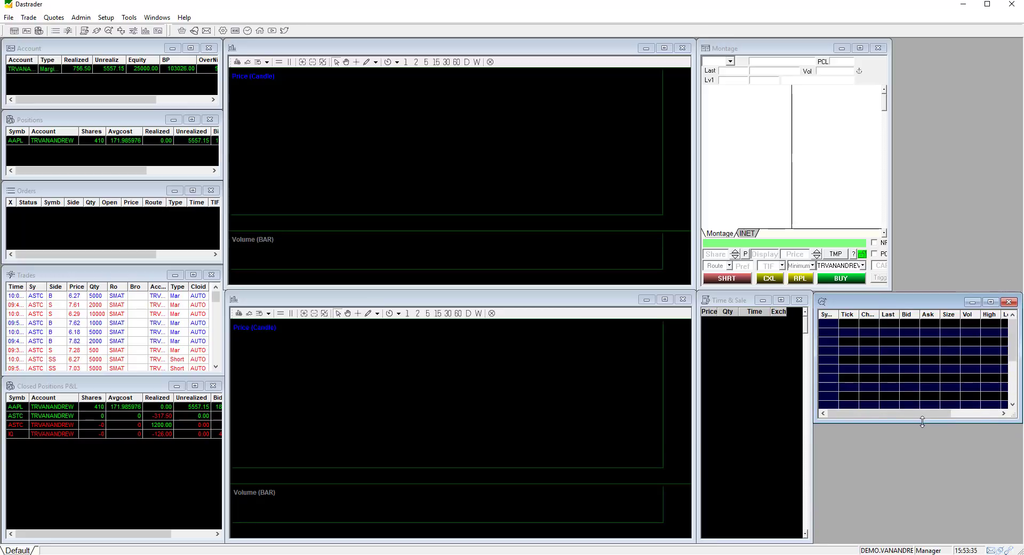
click(54, 17)
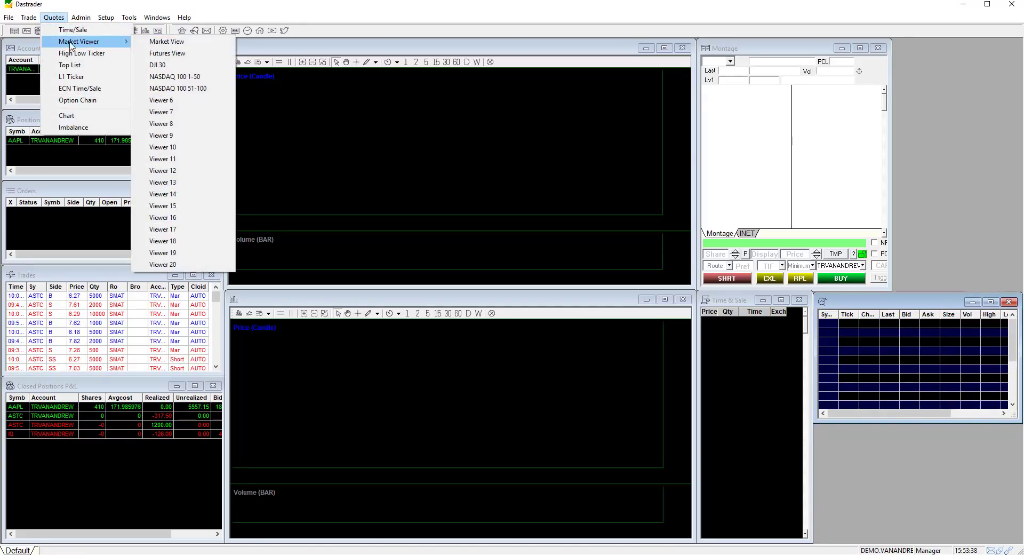
click(166, 41)
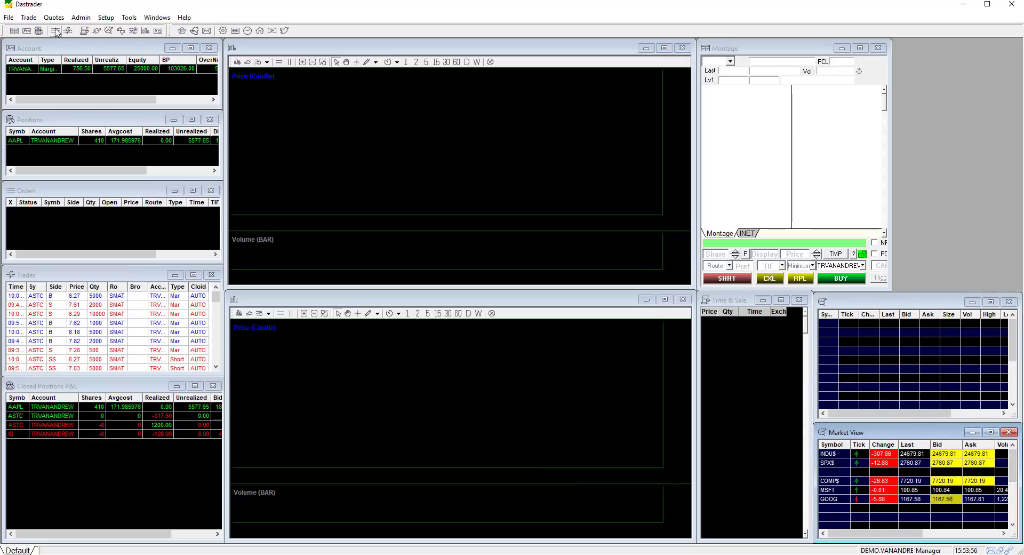
click(53, 17)
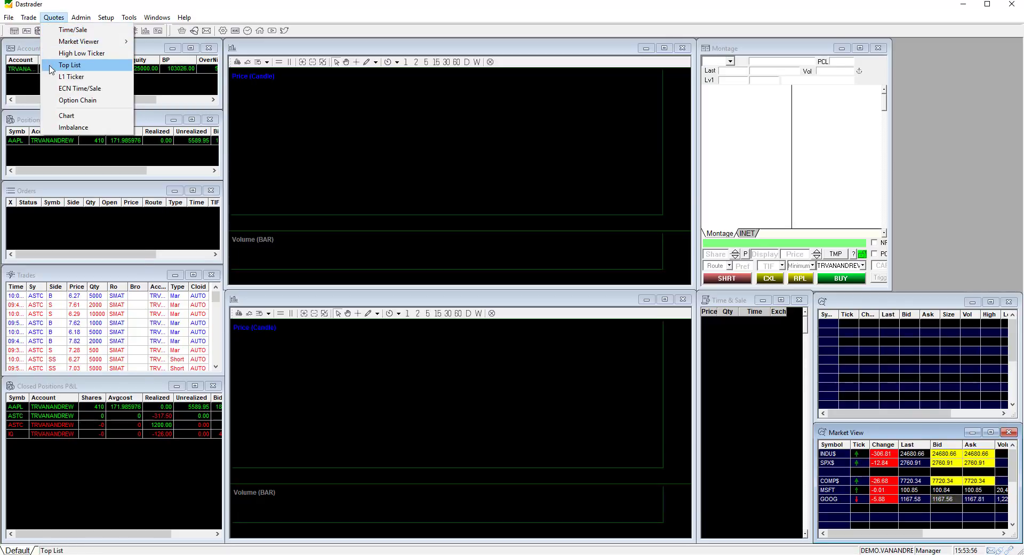
Add a Top List window of NASActive, NASGain and NASLost at the right edge.
click(69, 65)
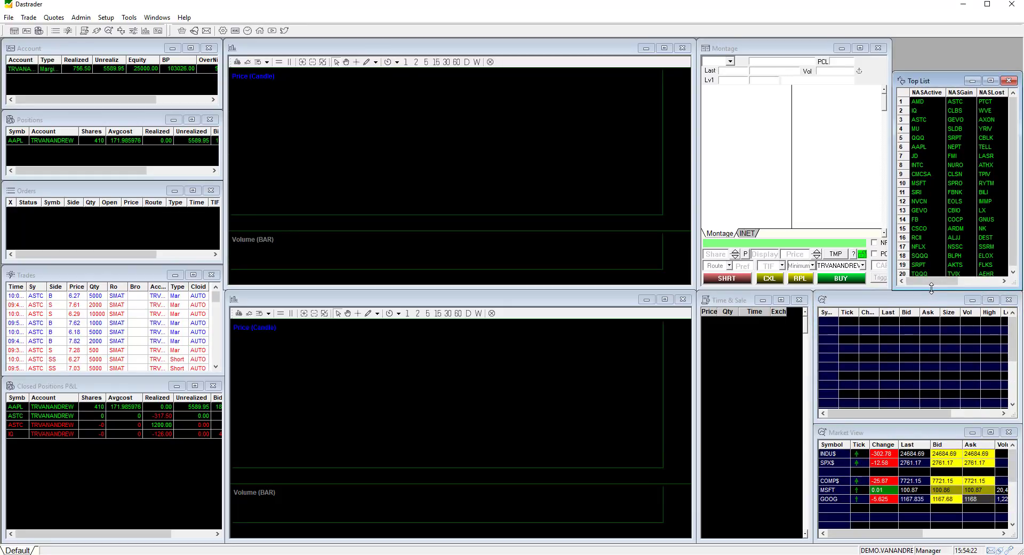
click(130, 17)
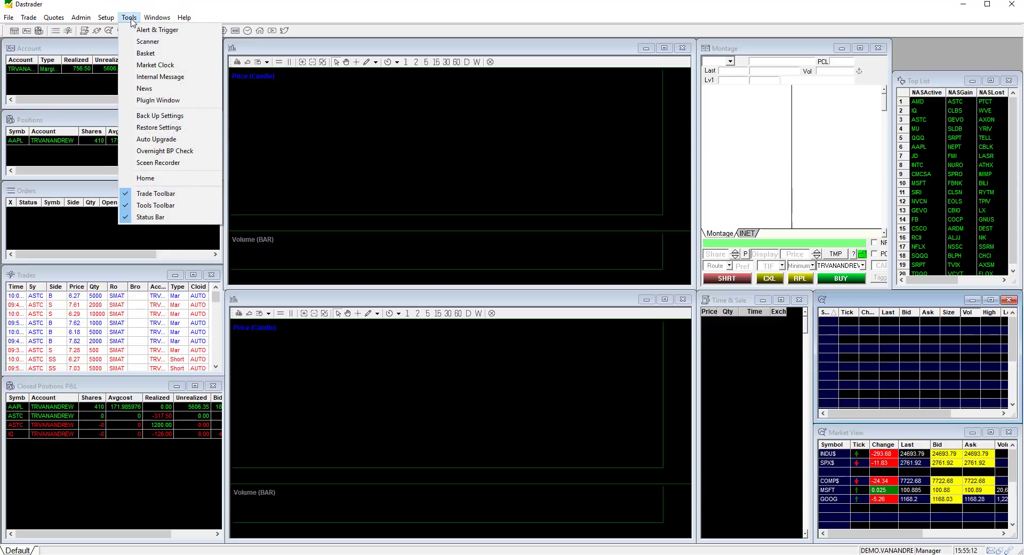
Add a Market Clock window above the Top List to complete the layout.
click(156, 65)
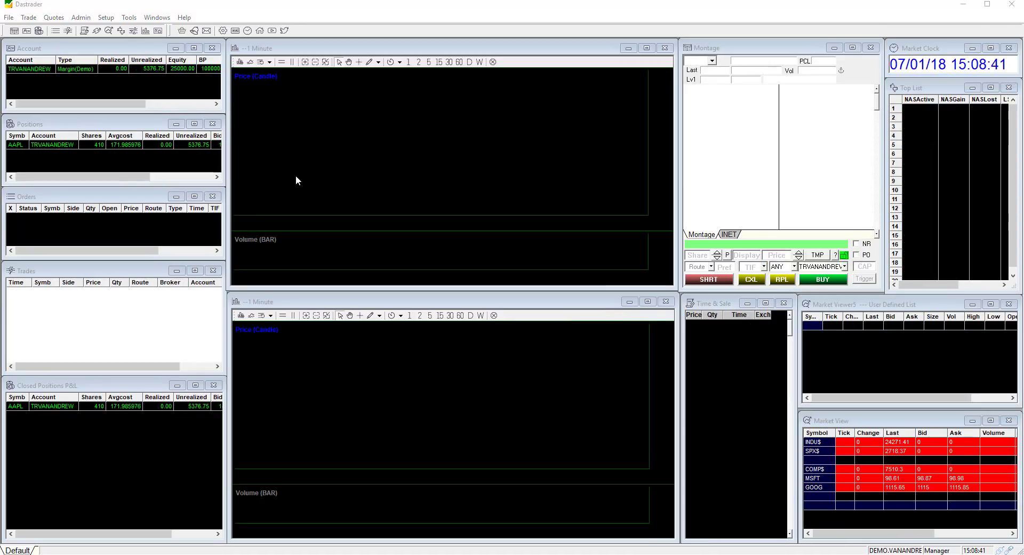
click(9, 19)
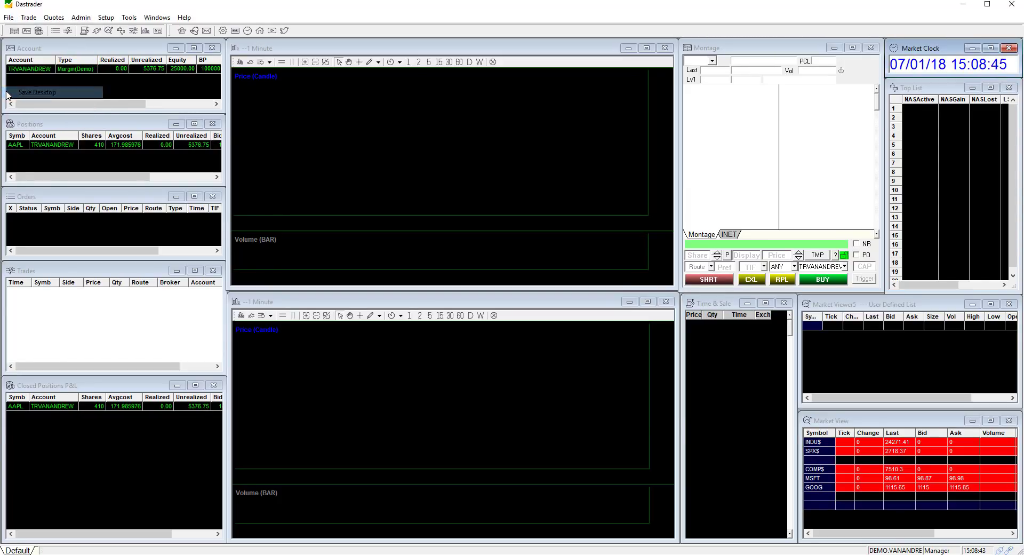
Save the desktop layout over default.dsk, confirming the replacement.
click(37, 92)
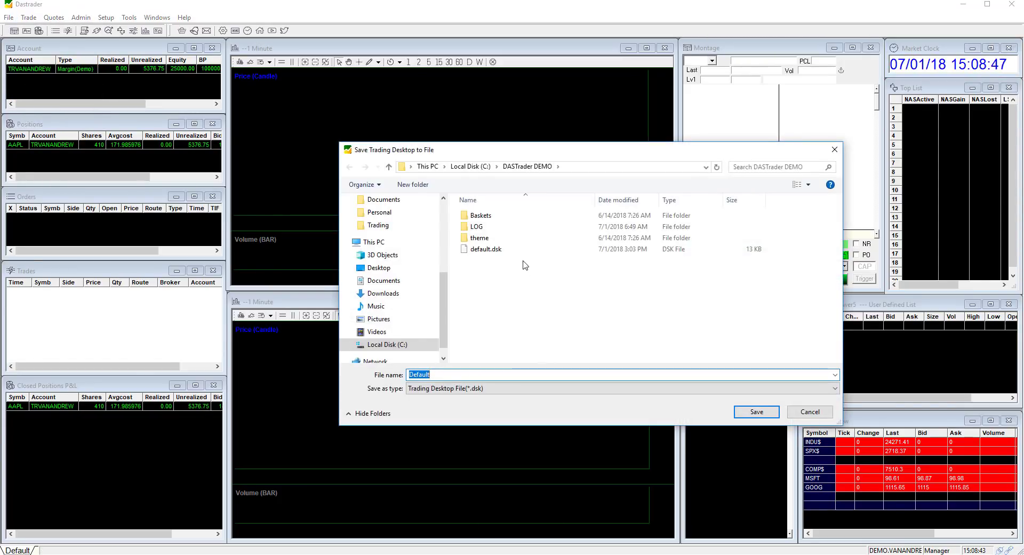
mouse_move(484, 248)
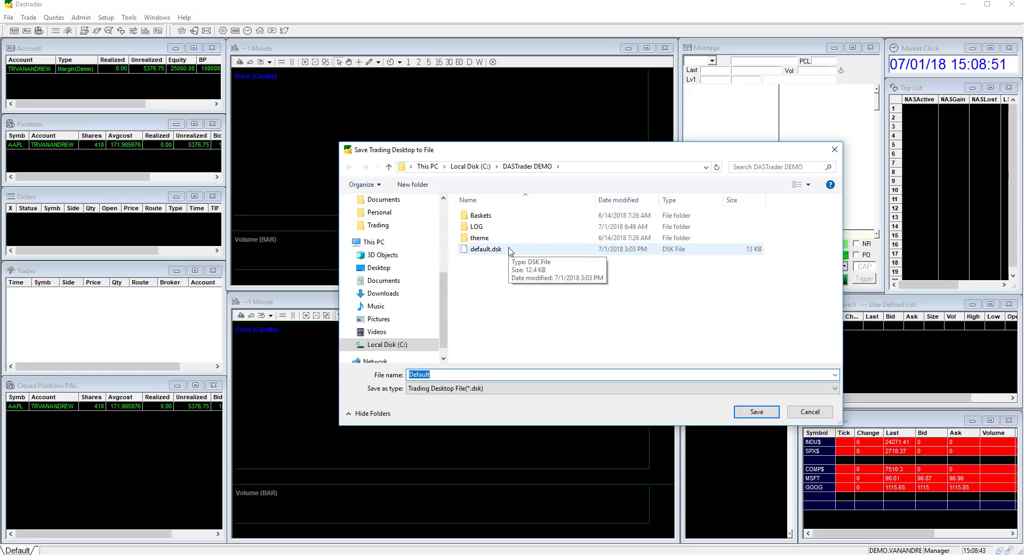
click(486, 248)
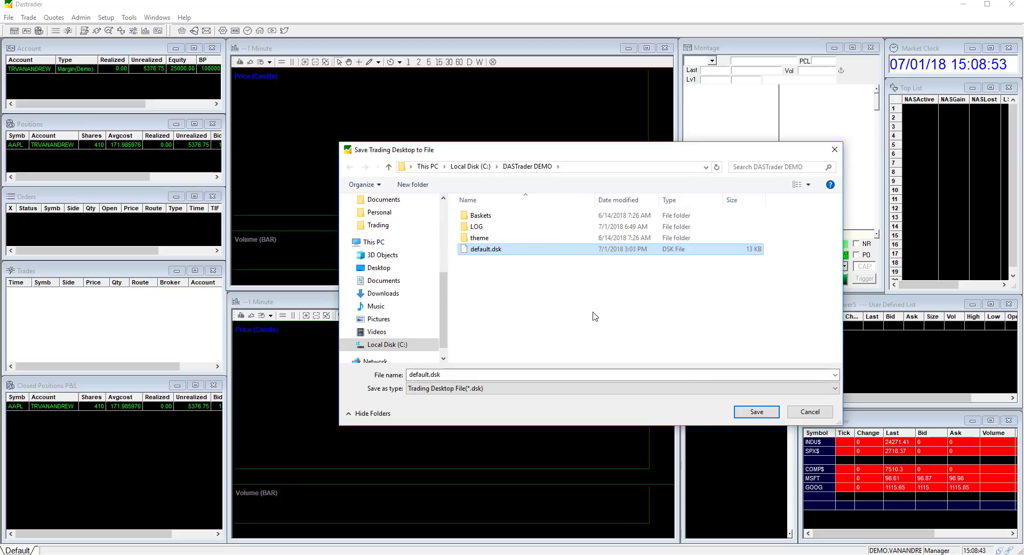
click(755, 412)
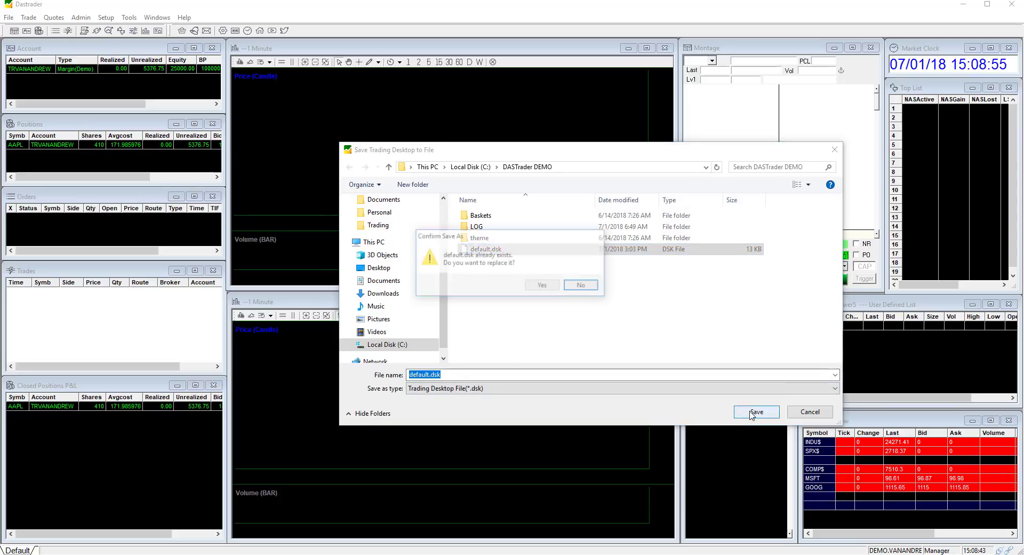
click(755, 411)
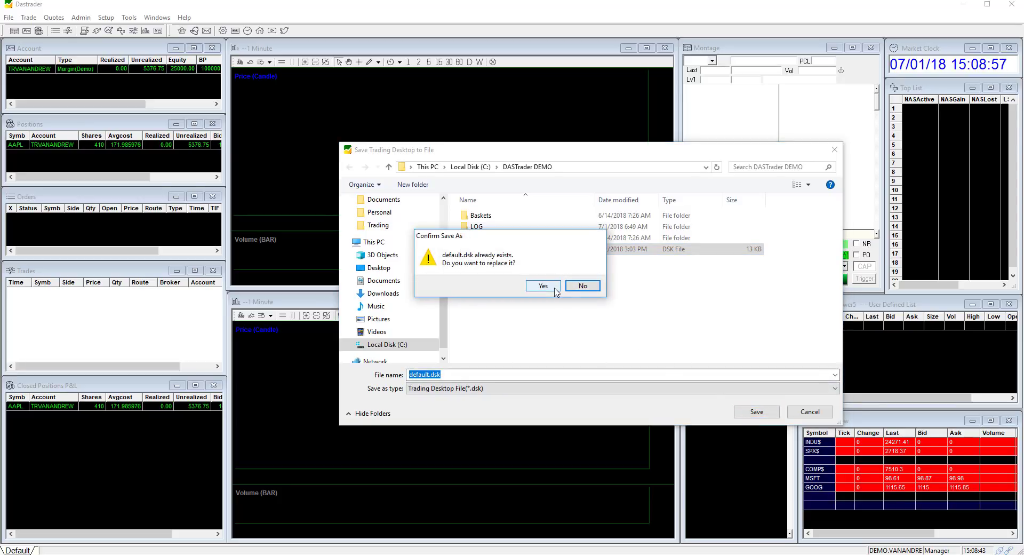
click(543, 286)
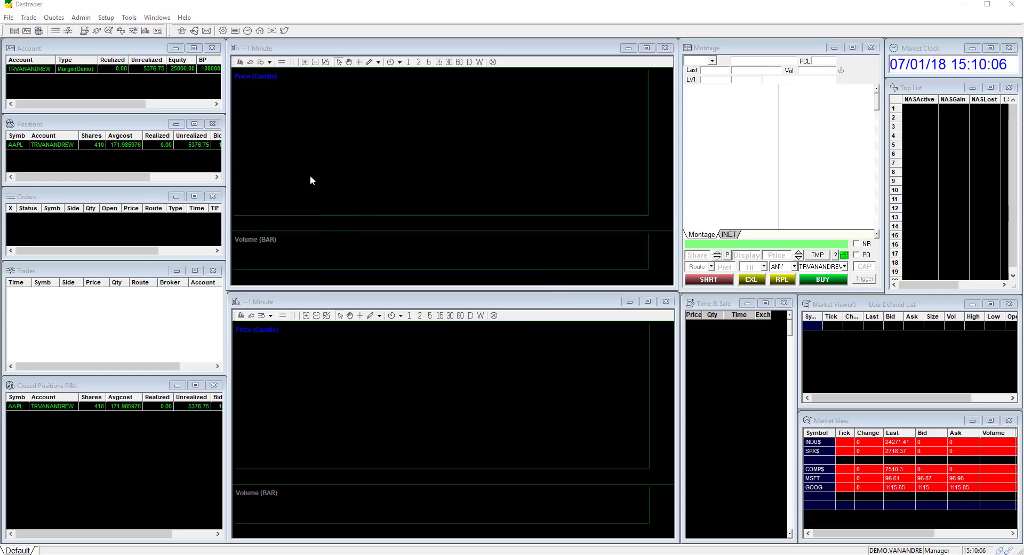
mouse_move(293, 185)
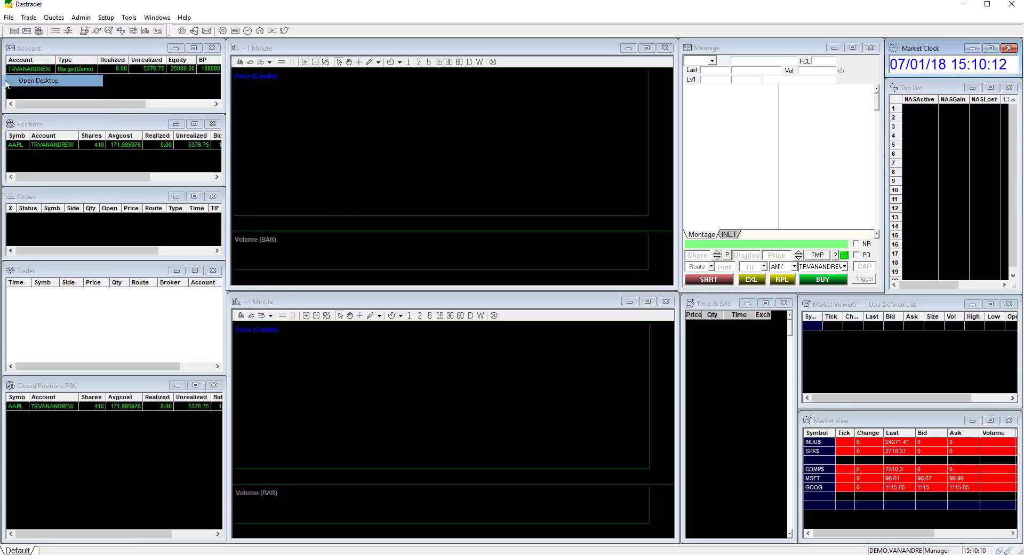
Load the saved 'Main Screen Only.dsk' trading desktop layout from file.
click(38, 80)
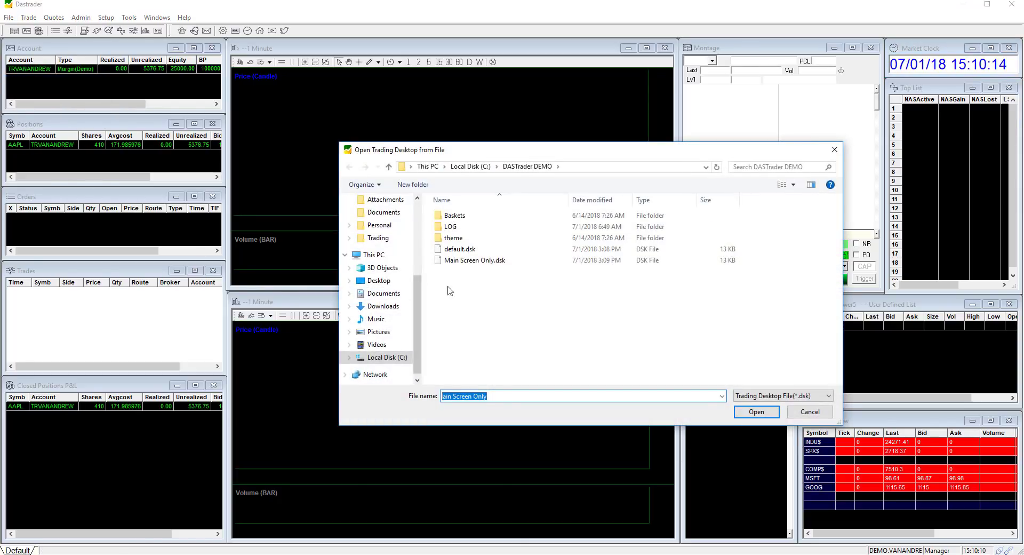
click(477, 261)
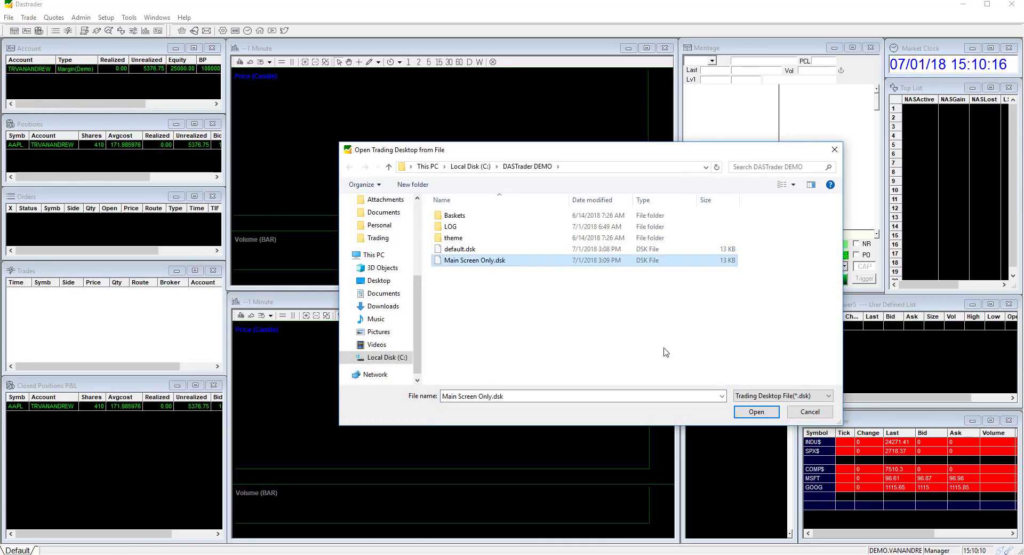
click(755, 412)
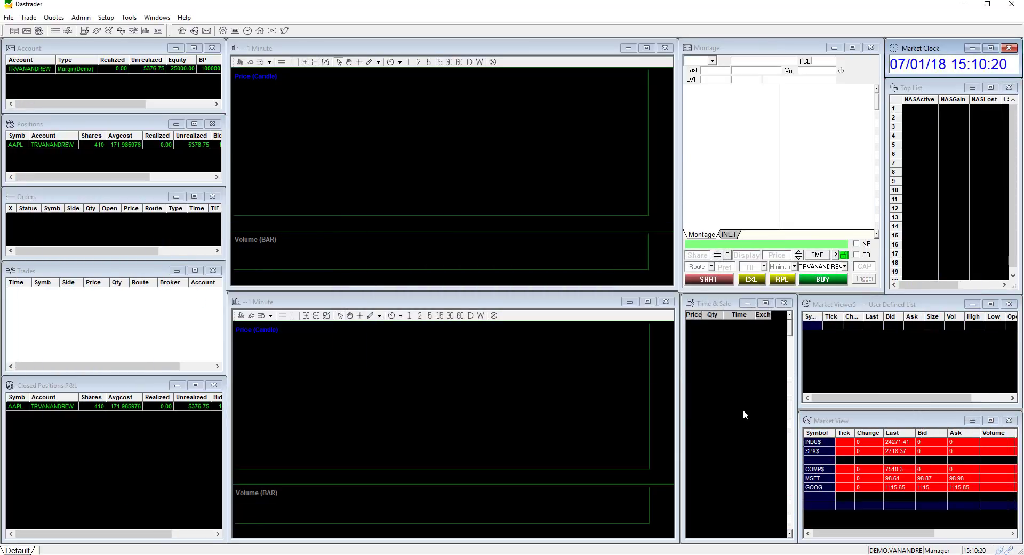
mouse_move(516, 384)
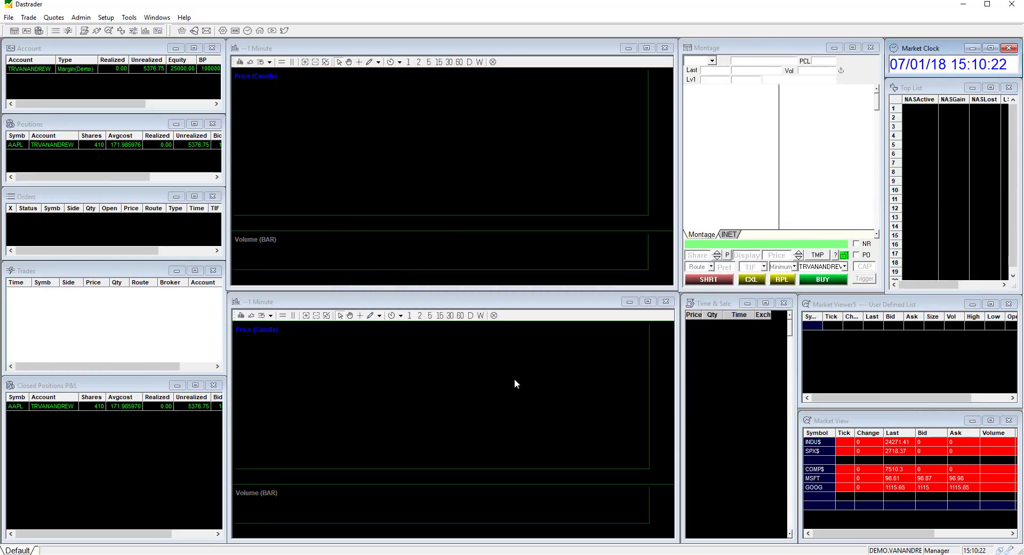
click(106, 17)
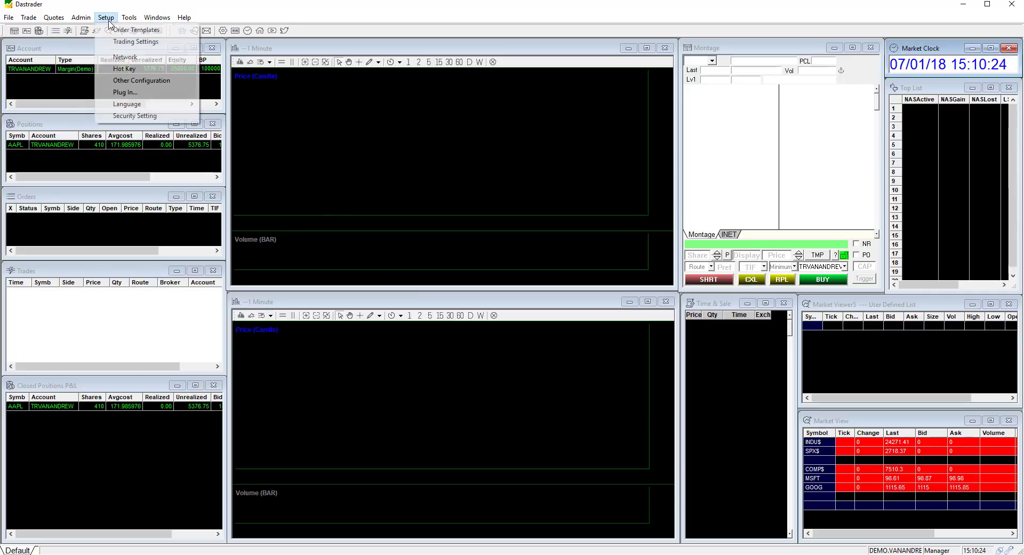
click(140, 80)
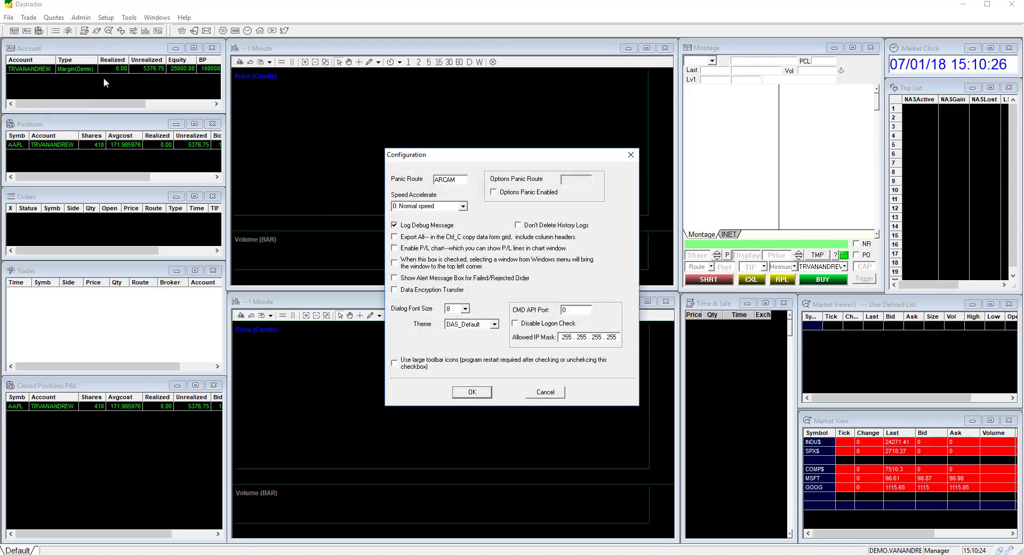
click(496, 325)
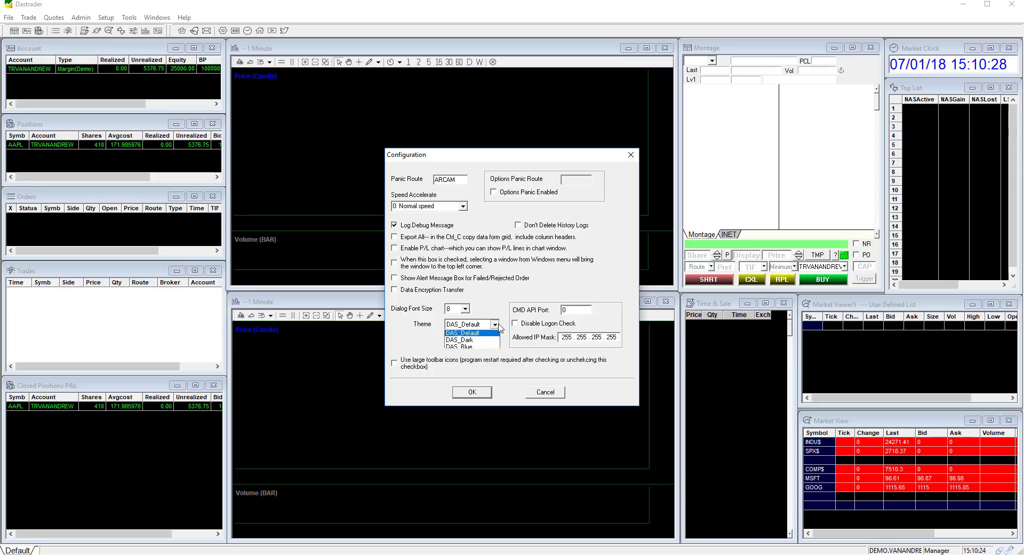
mouse_move(470, 340)
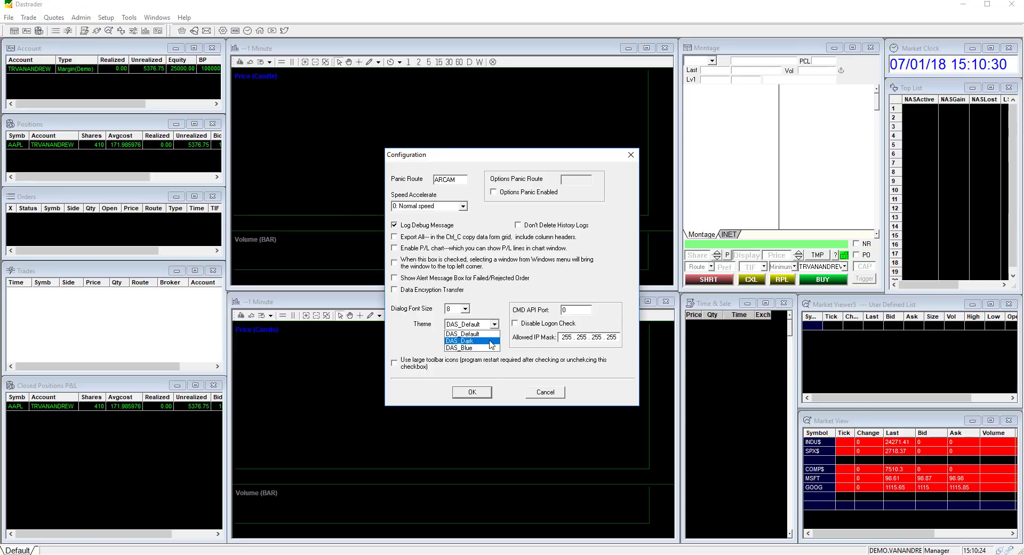
click(467, 341)
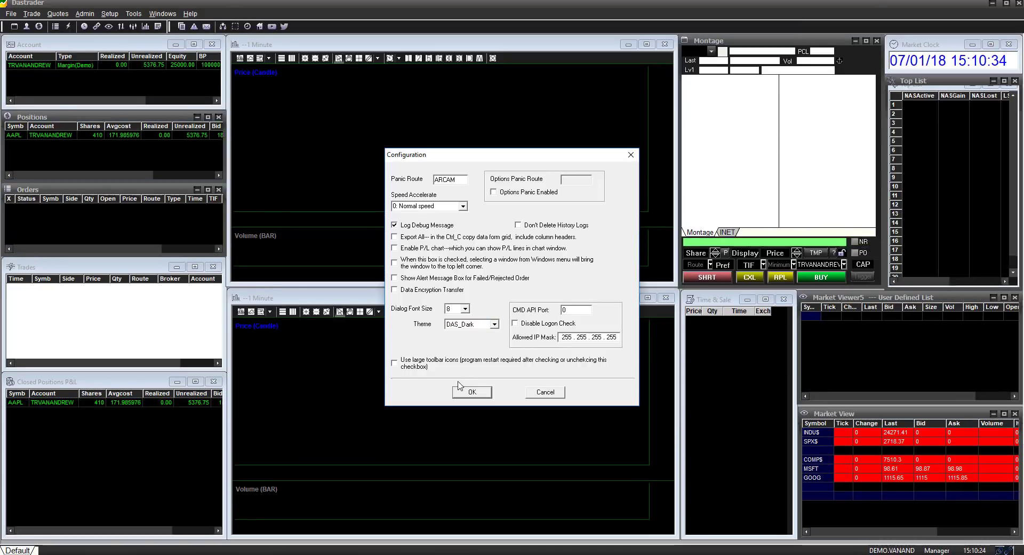
click(471, 391)
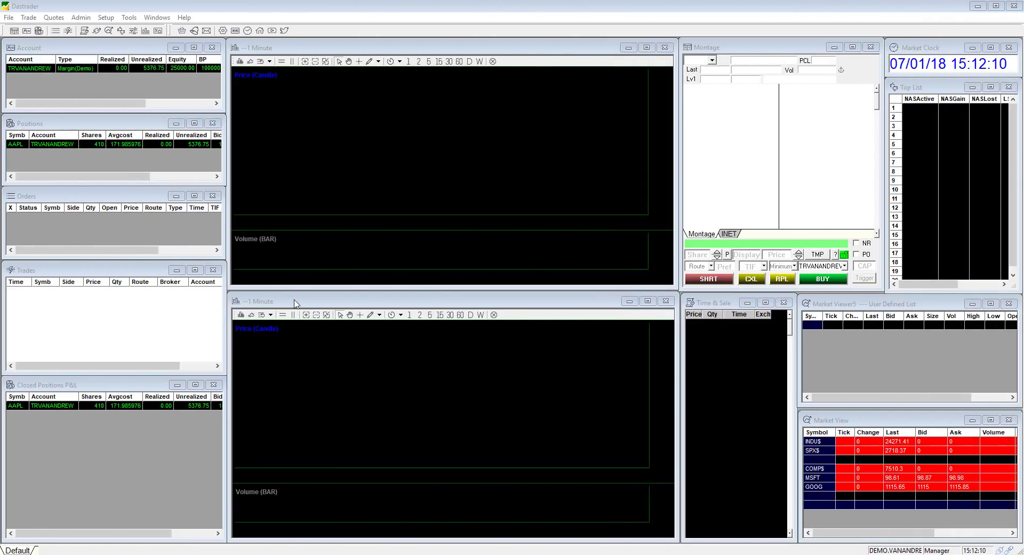
Review the Account window's column configuration, selecting the BP, Init BP and Shares columns.
right_click(98, 86)
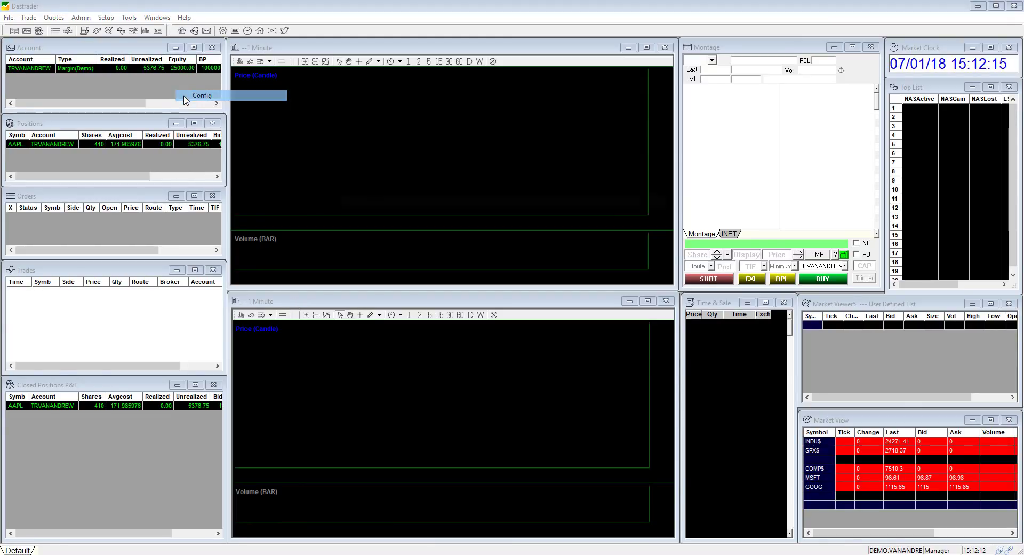
click(202, 95)
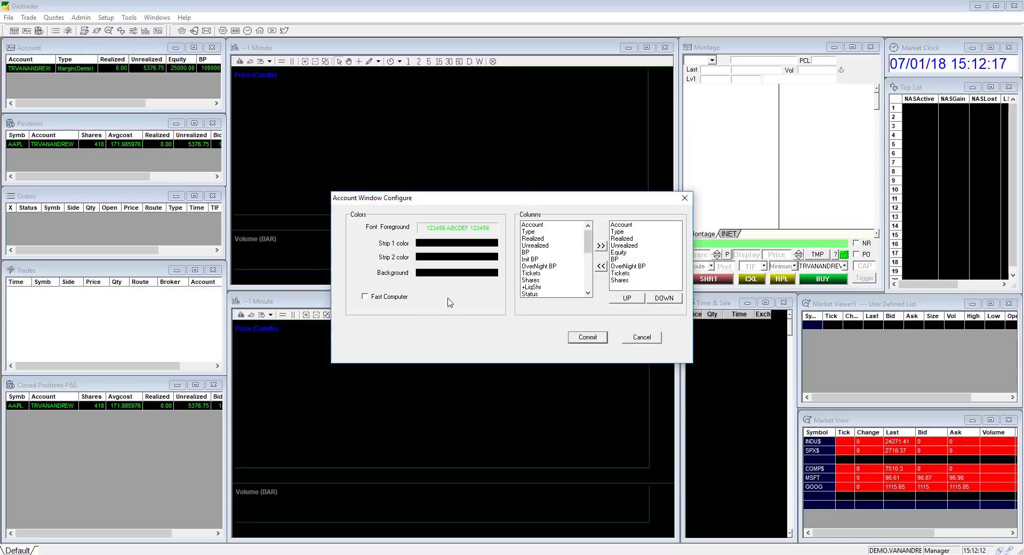
mouse_move(366, 238)
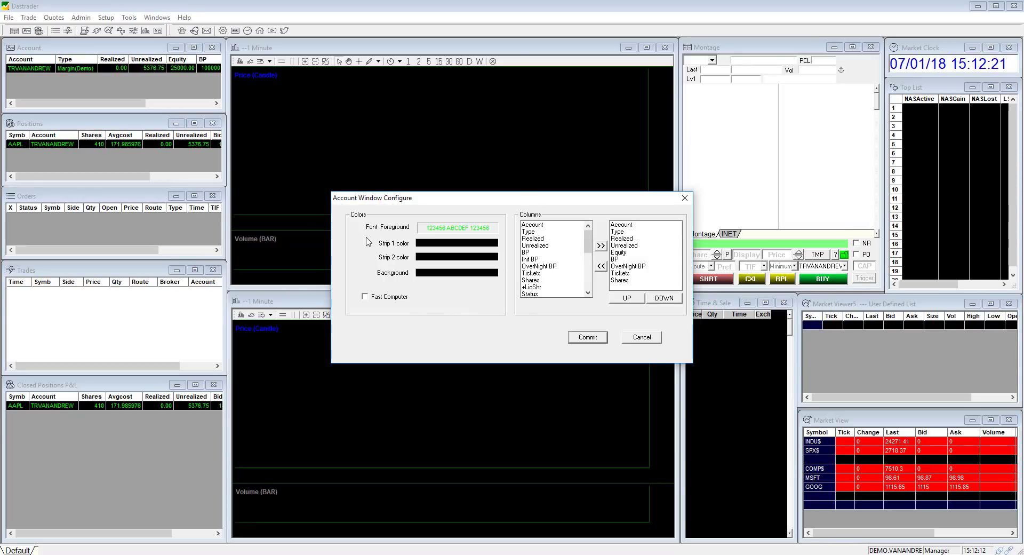
mouse_move(598, 291)
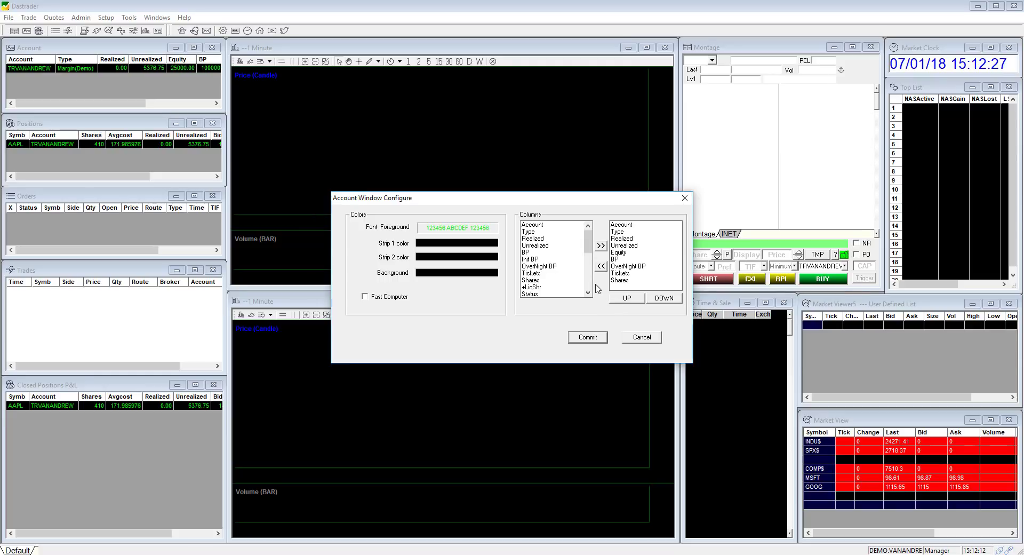
click(531, 252)
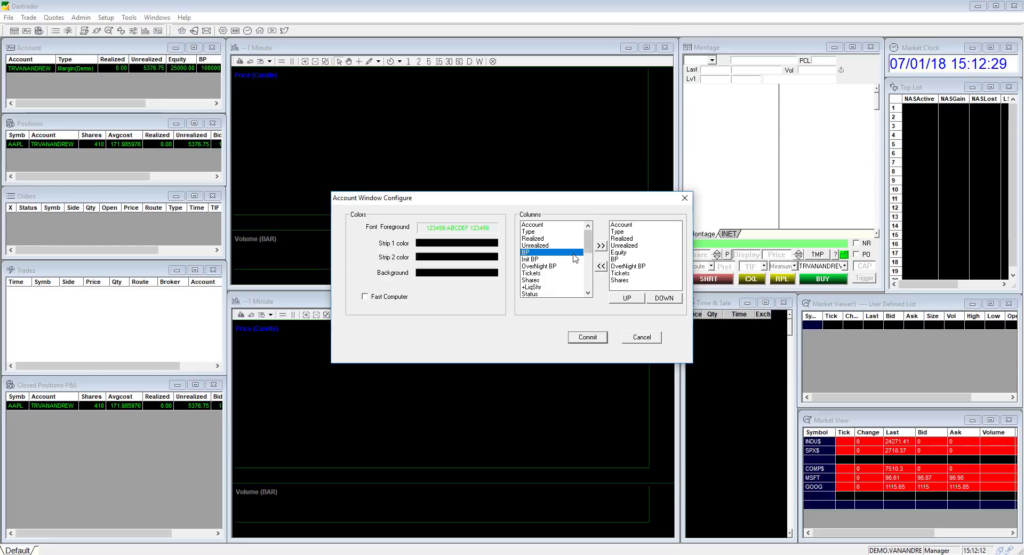
click(530, 259)
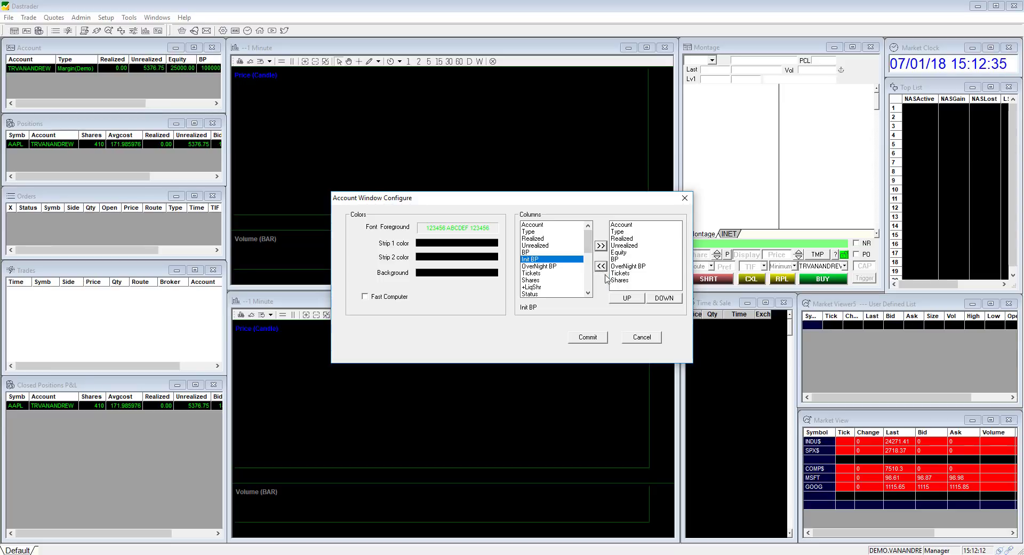
click(600, 265)
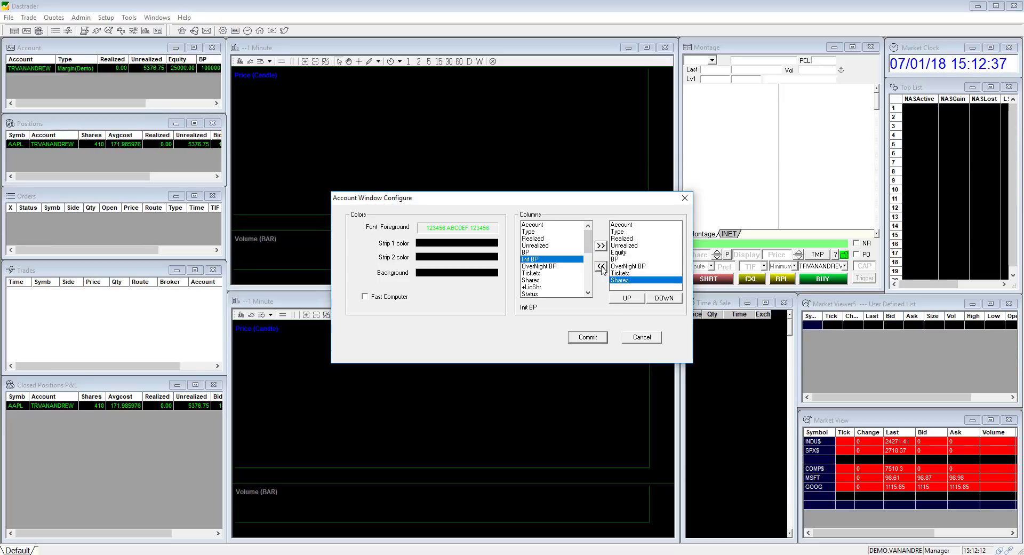
click(640, 336)
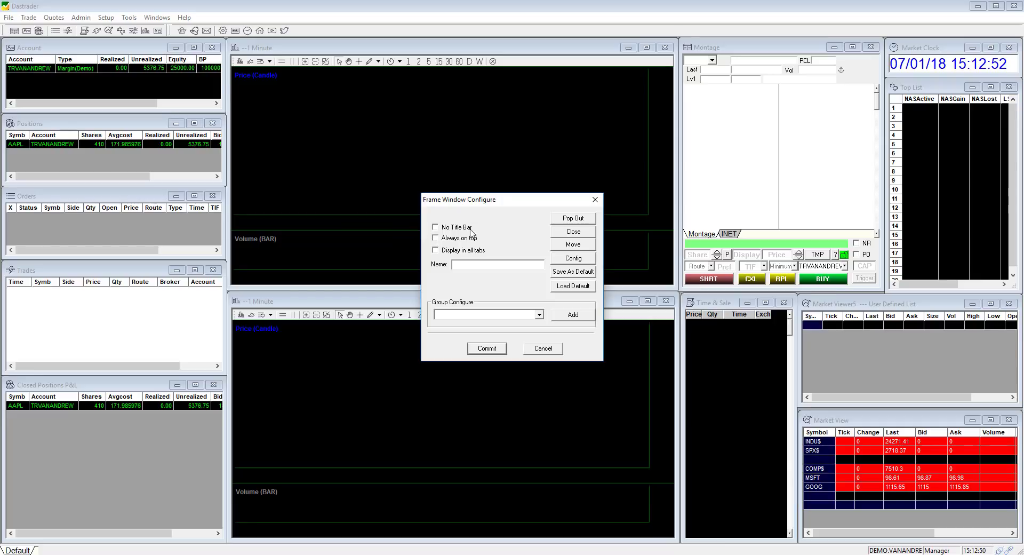
Enable No Title Bar for the trading windows, then restore the Top List's title bar.
click(436, 228)
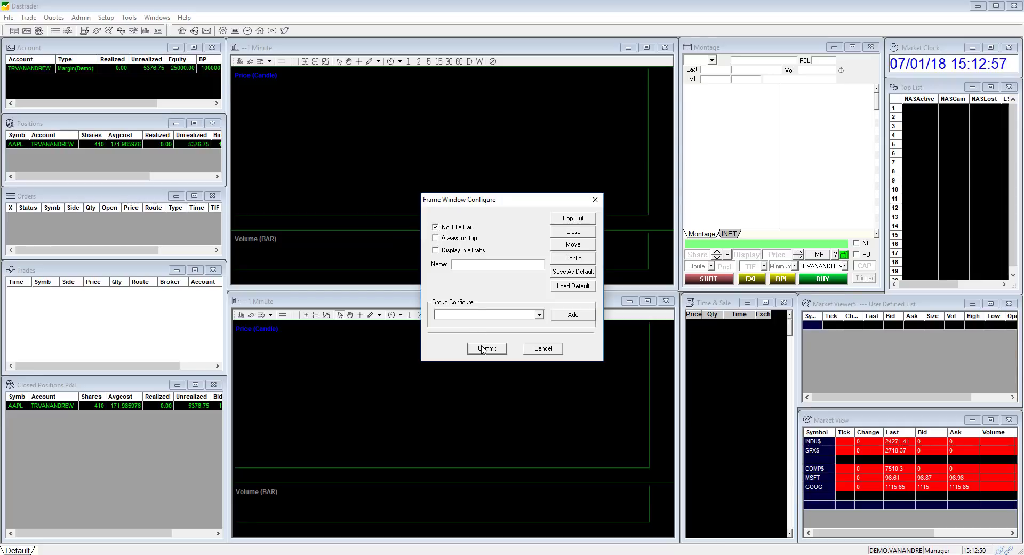
click(487, 348)
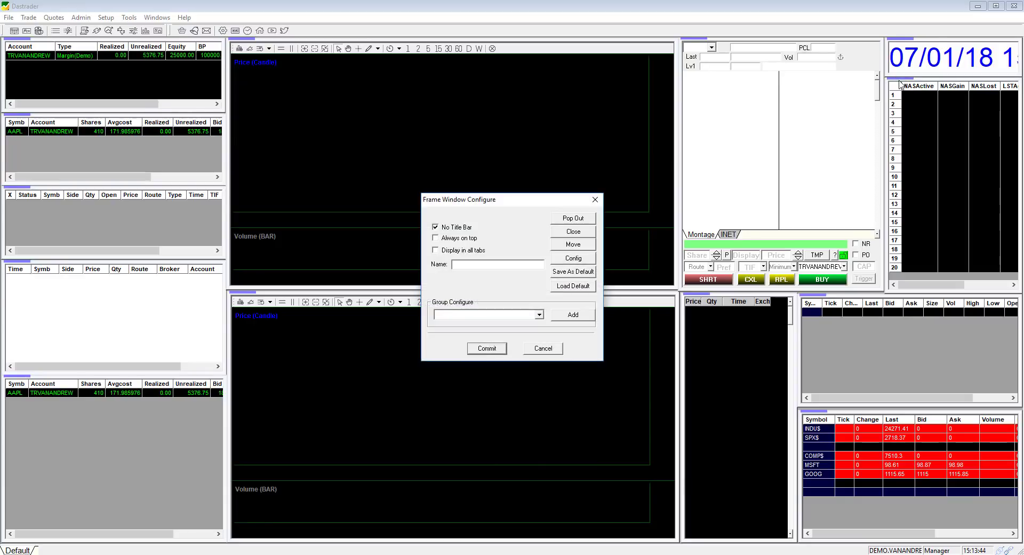
click(435, 227)
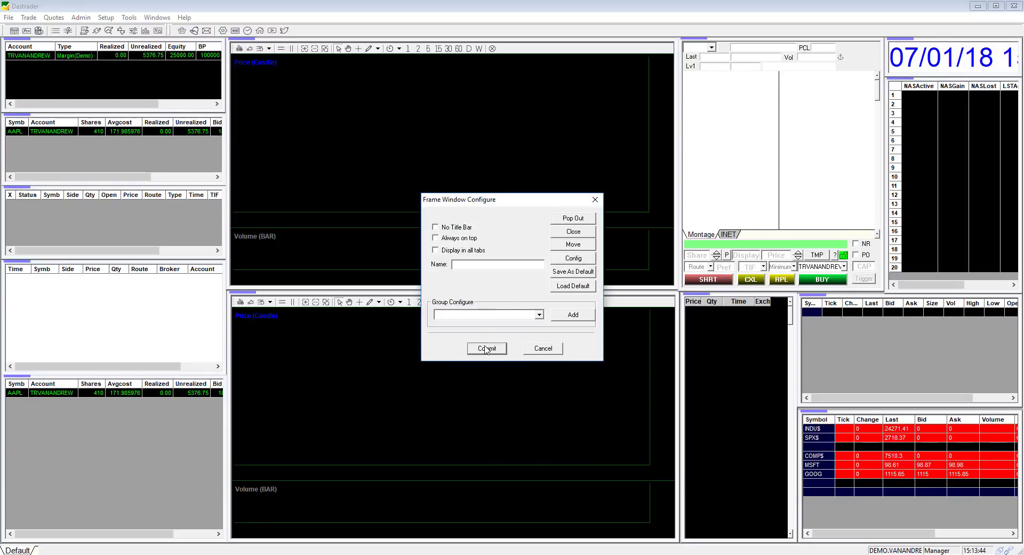
click(486, 347)
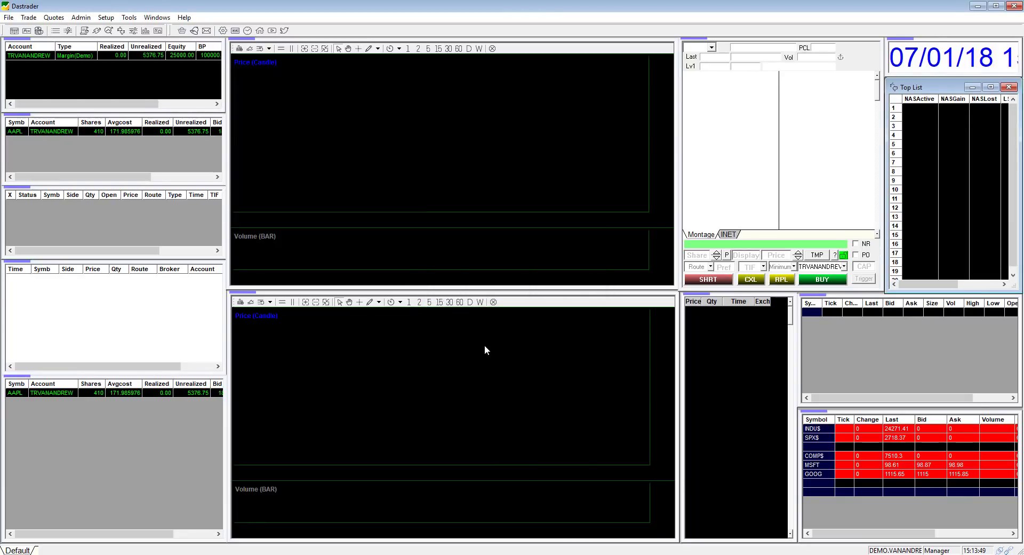
mouse_move(449, 346)
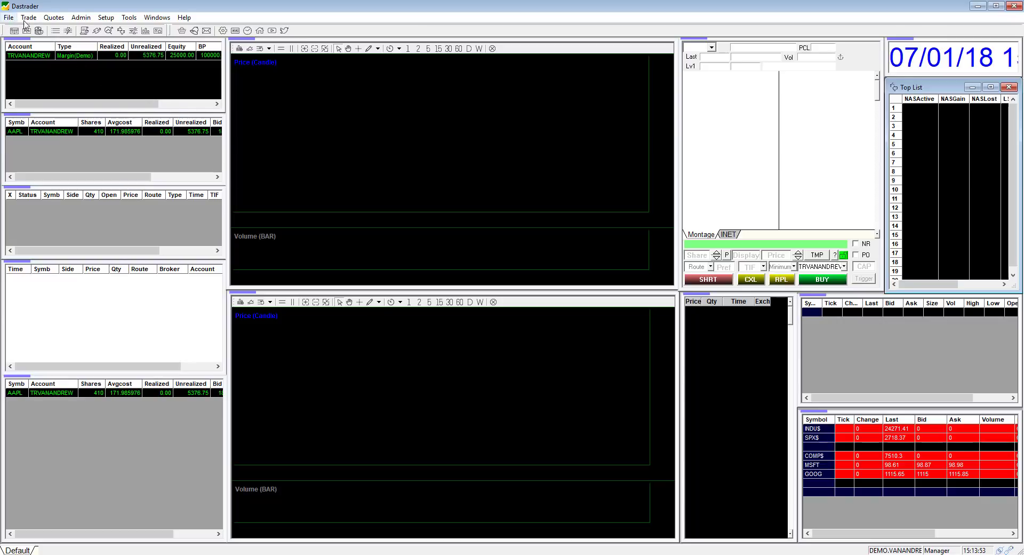
mouse_move(90, 65)
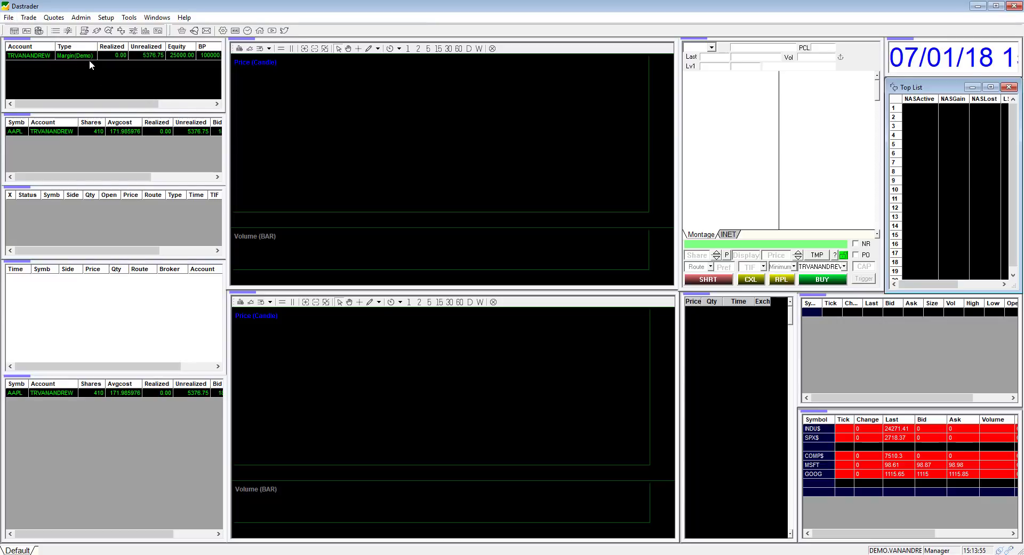